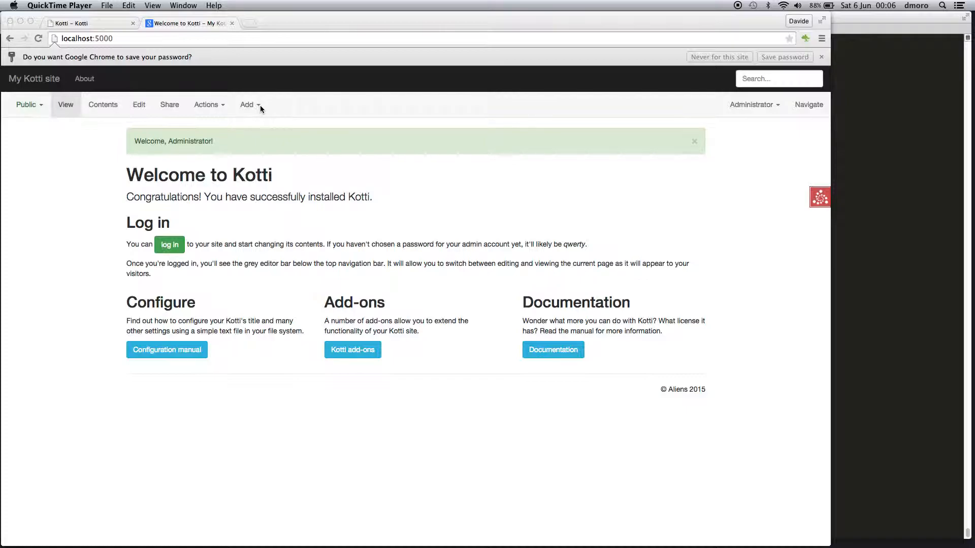
mouse_move(257, 108)
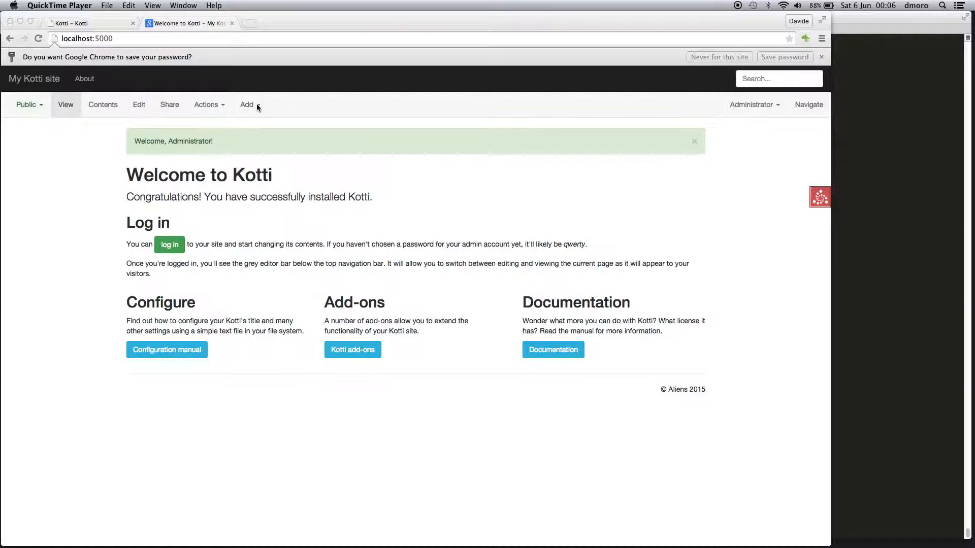
Step: Hover the Kotti site's Add menu as administrator before moving to the terminal
click(247, 104)
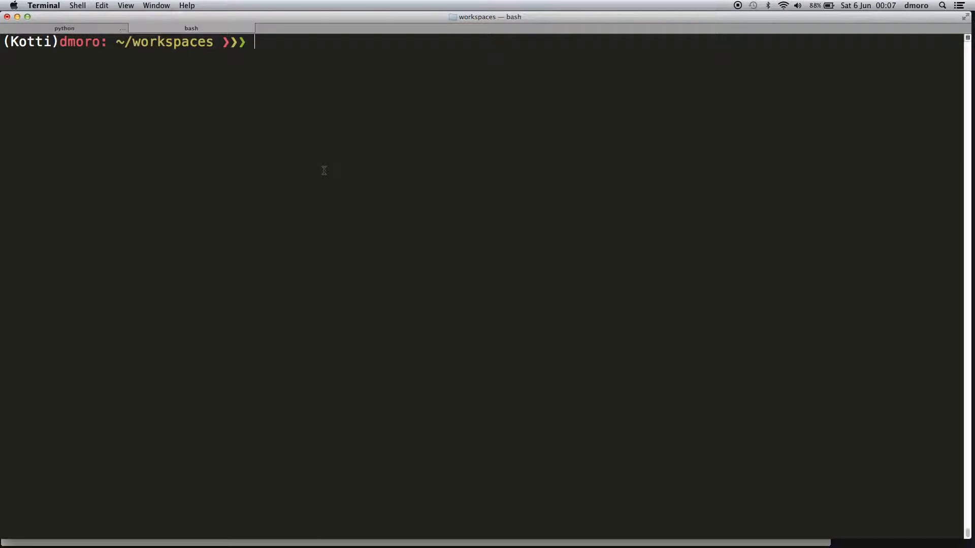
Step: Generate the kotti_wf add-on package with pcreate -t kotti kotti_wf
text(p)
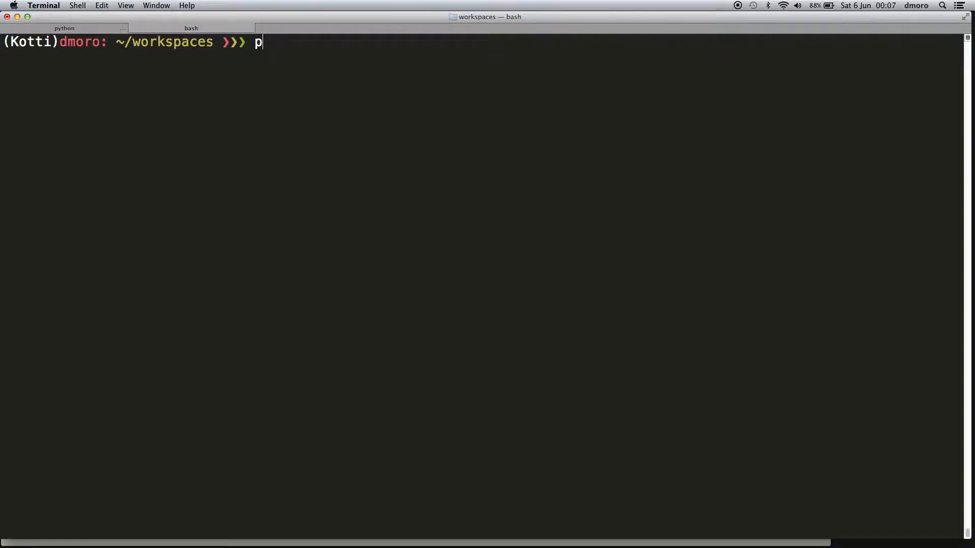
text(cre)
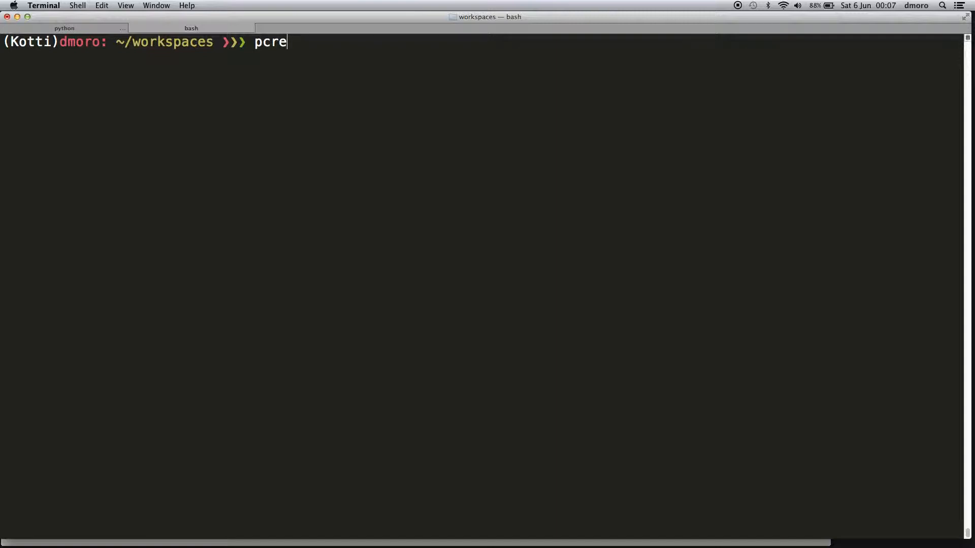
text(ate -)
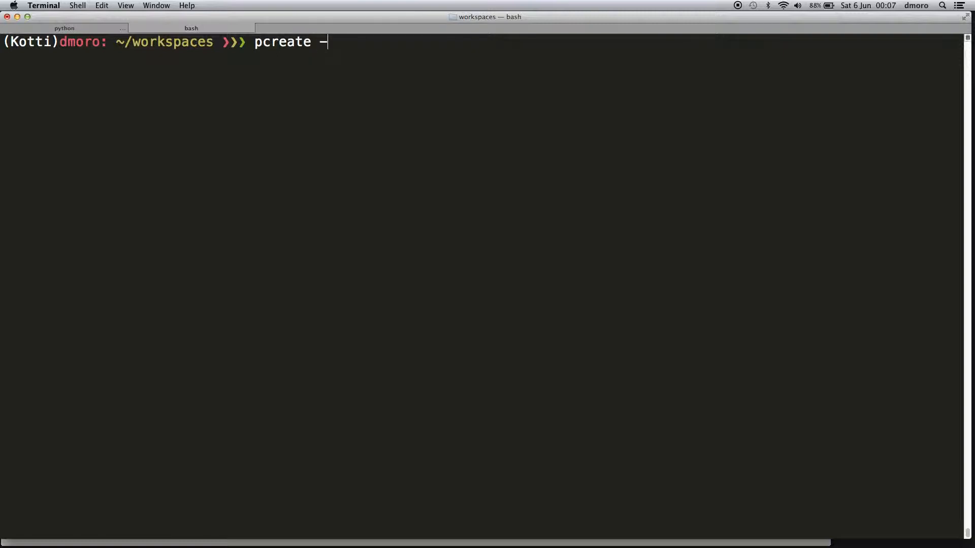
text(t)
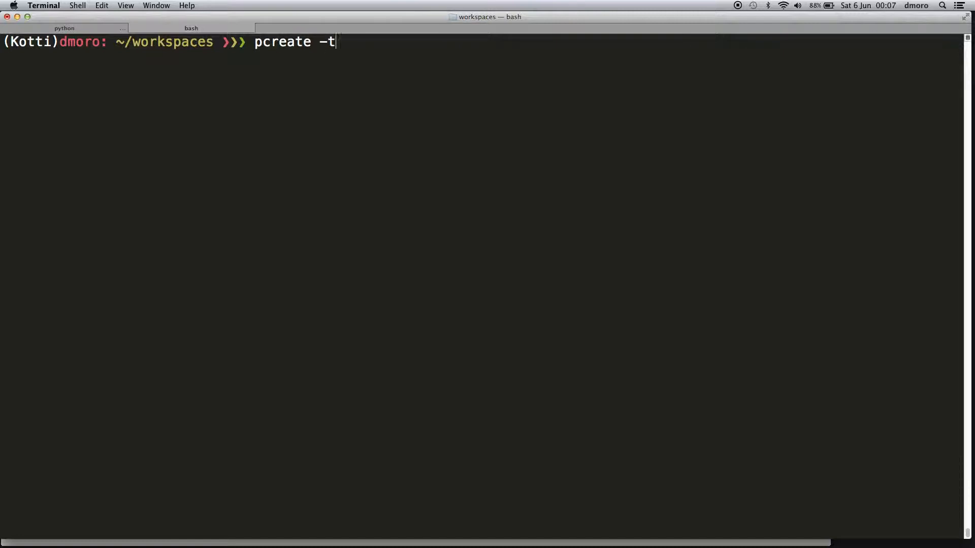
text(kotti kotti)
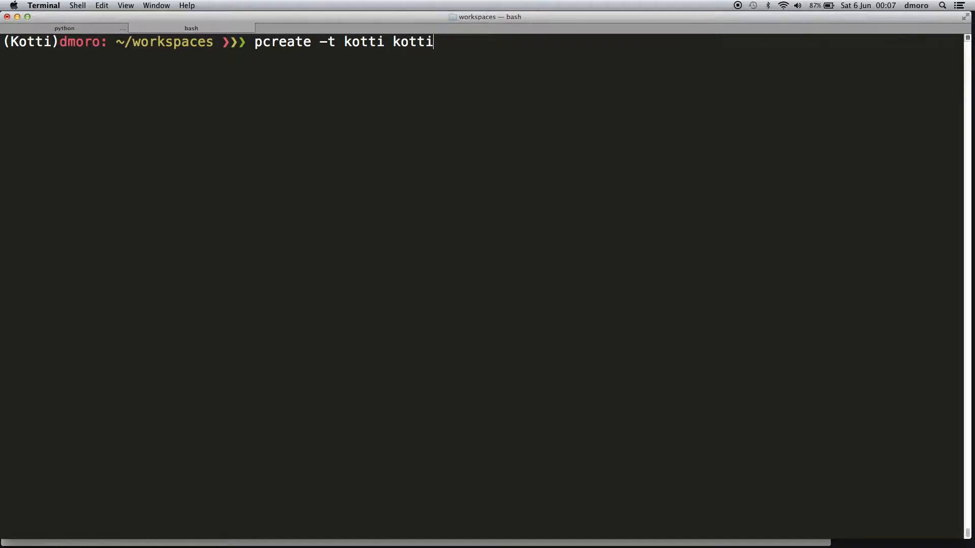
text(_wf)
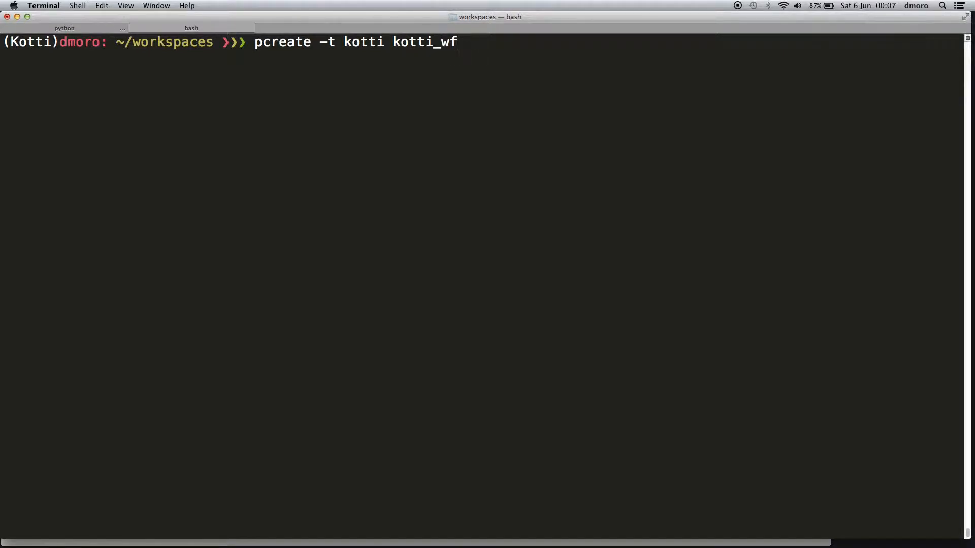
key(Return)
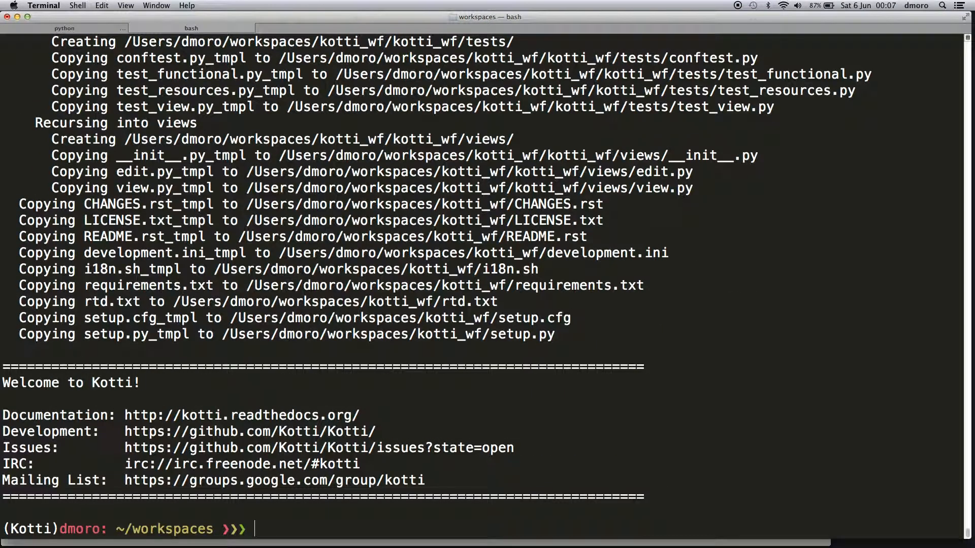
Step: Enter the kotti_wf folder and begin installing it with python setup.py develop
text(cd kotti_wf)
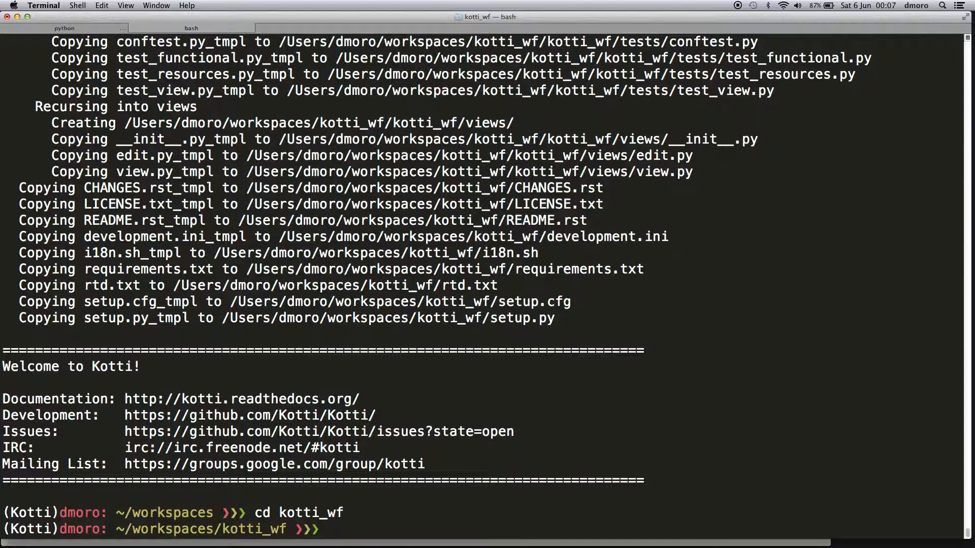
text(p)
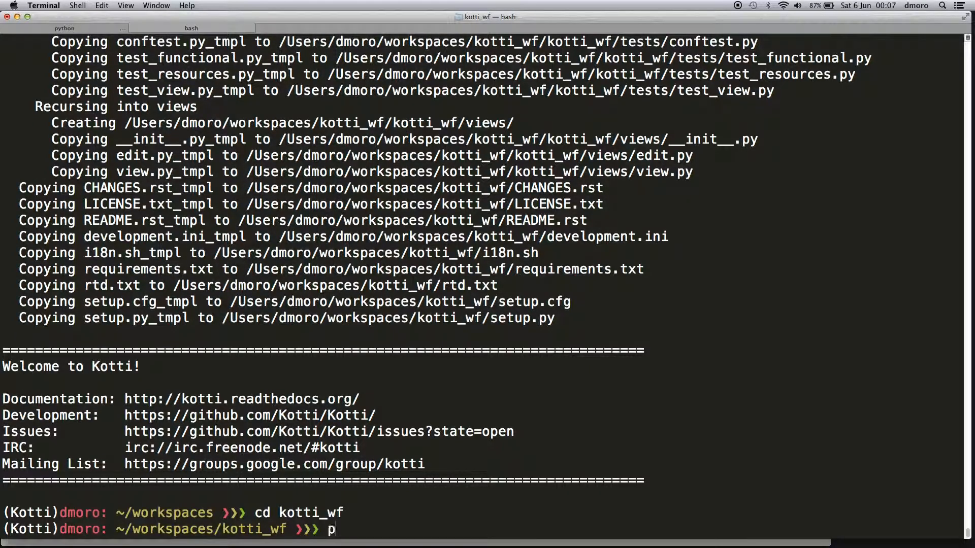
text(ython)
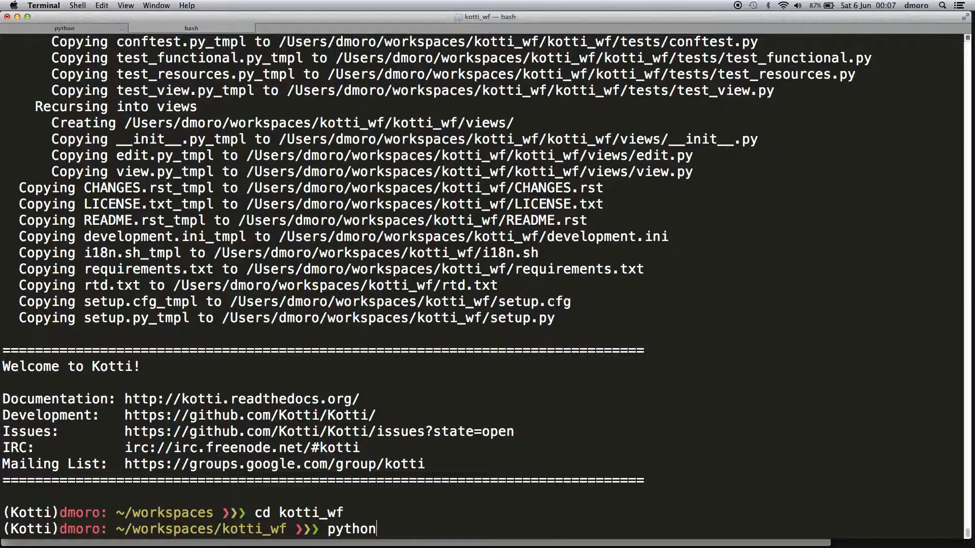
text(setup.py)
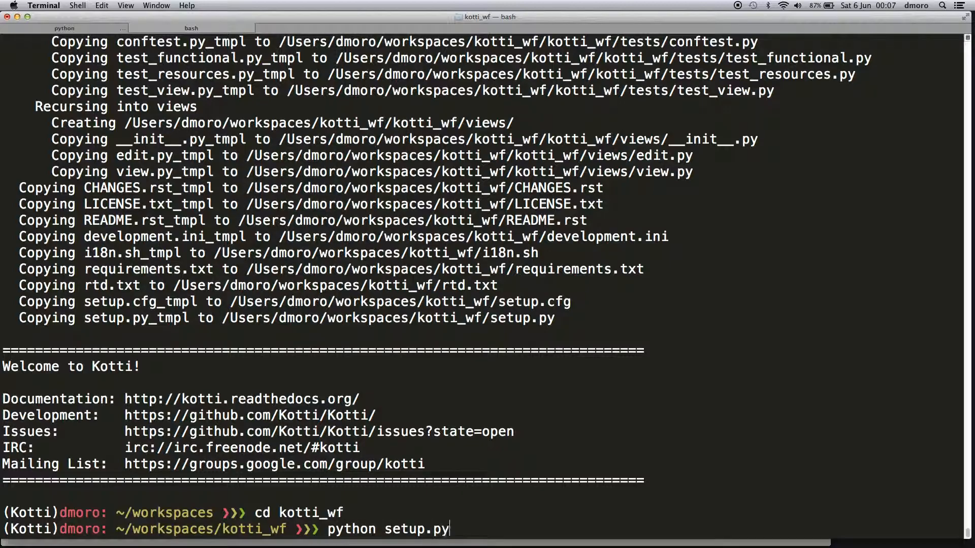
text(develop)
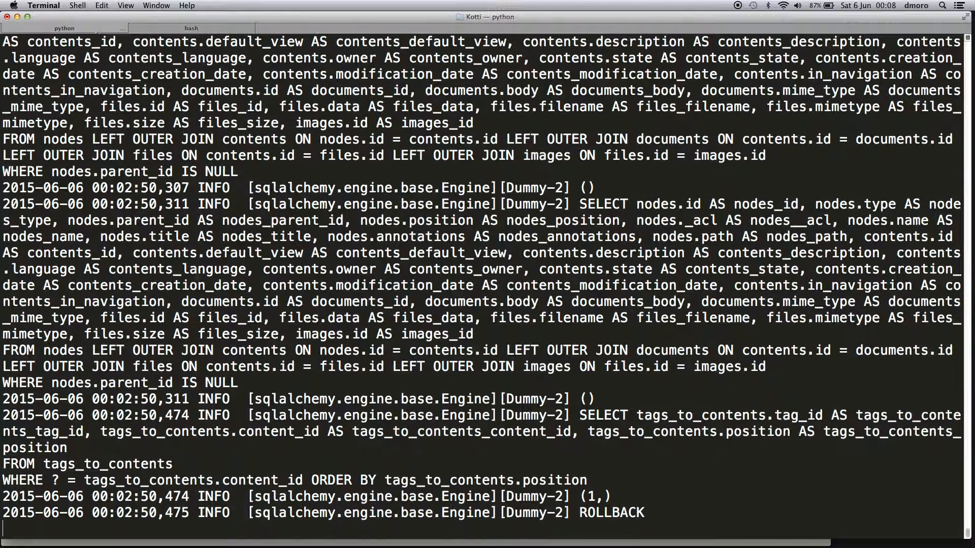
Step: Stop the Kotti server and add kotti_wf.kotti_configure to kotti.configurators in development.ini
key(ctrl+c)
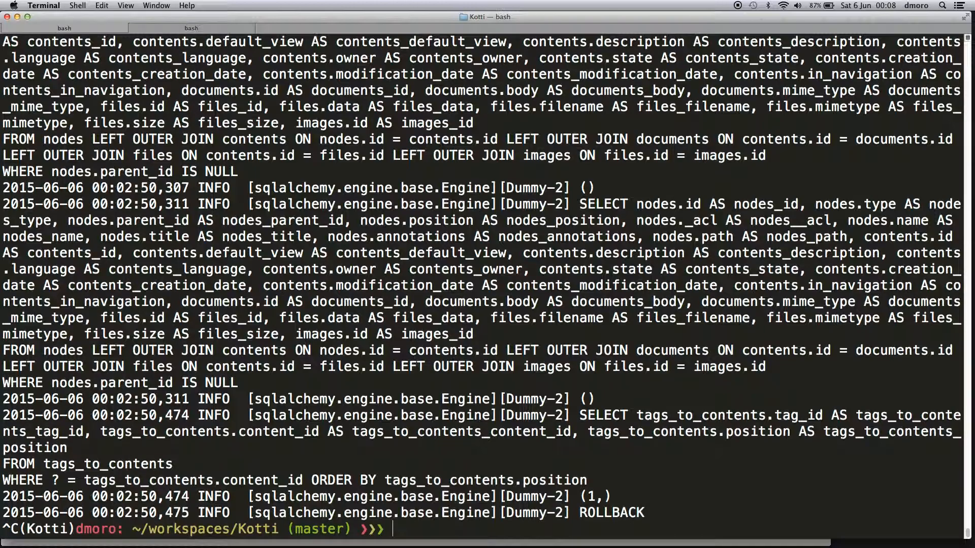
text(vi)
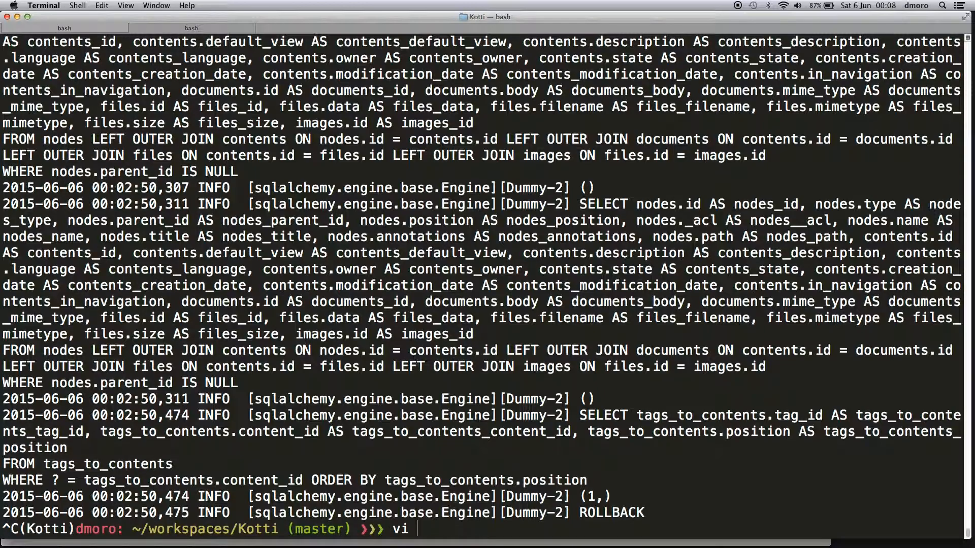
text(development.ini)
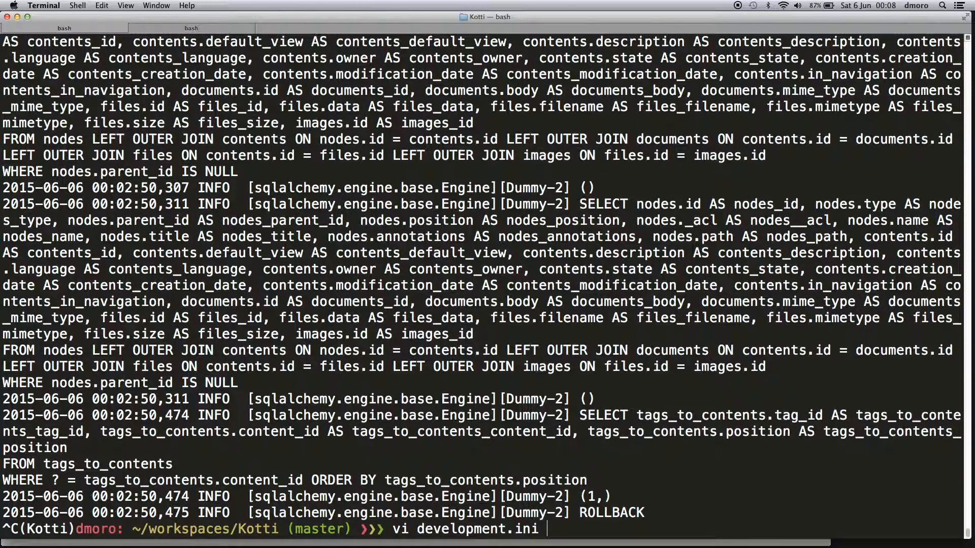
key(enter)
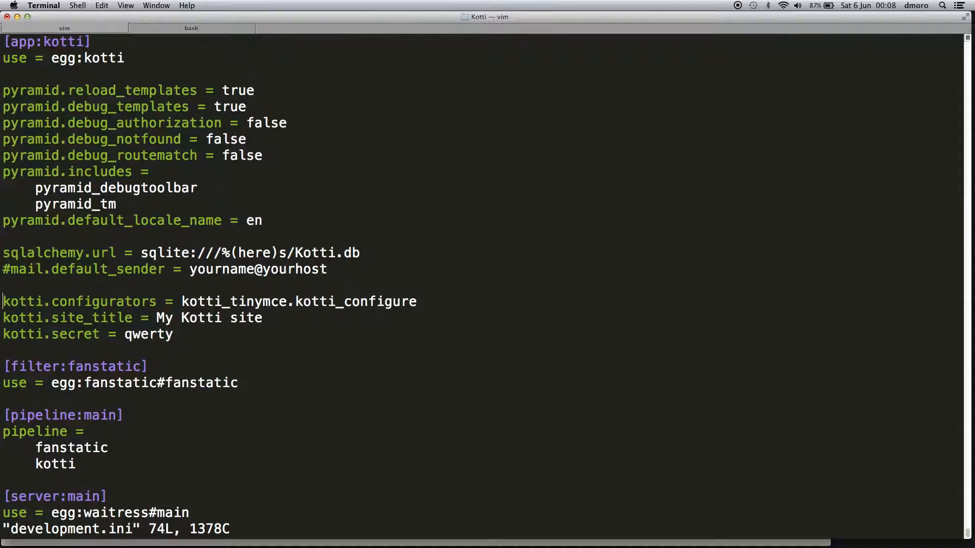
text(kotti)
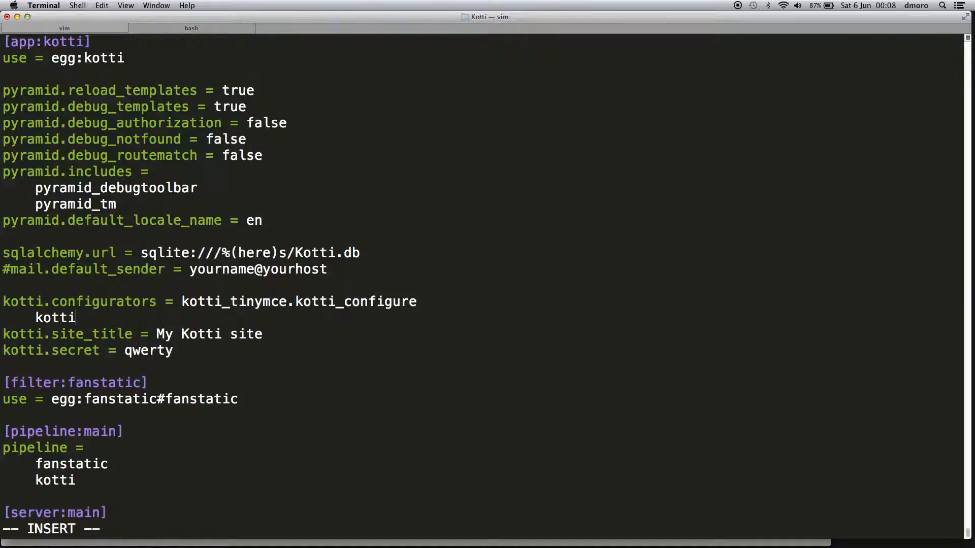
text(_wf.kotti)
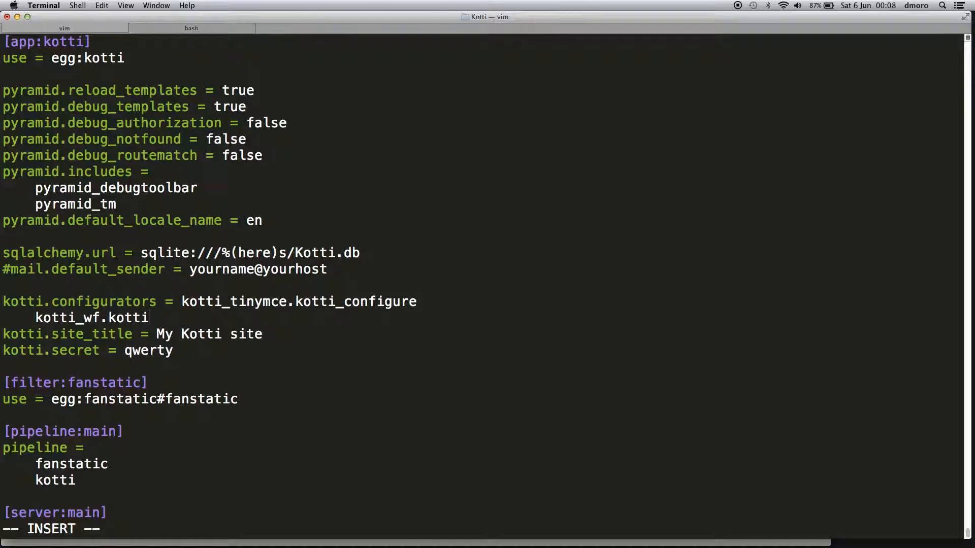
text(_configure)
text(pserve devel)
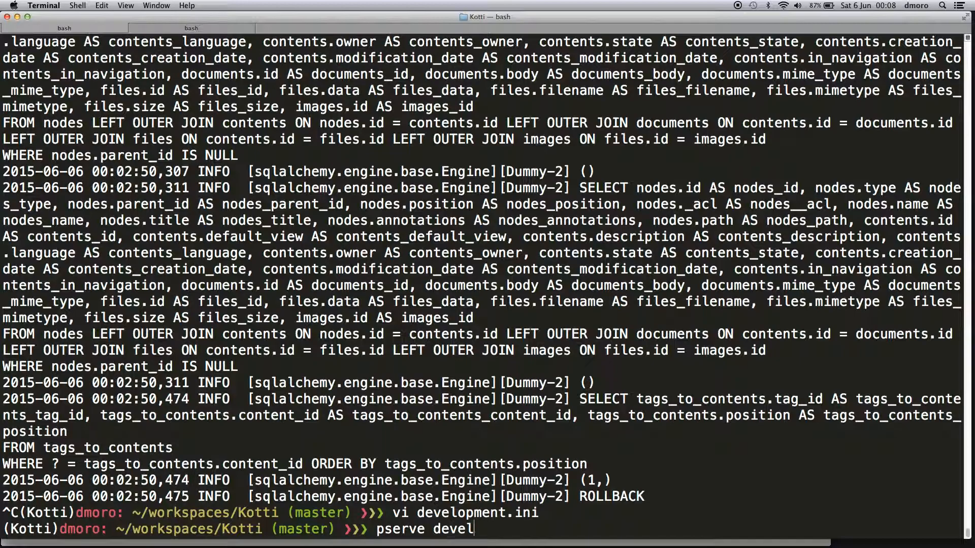
Step: Restart Kotti with pserve development.ini and confirm the browser's Add menu offers CustomContent
text(opment.ini)
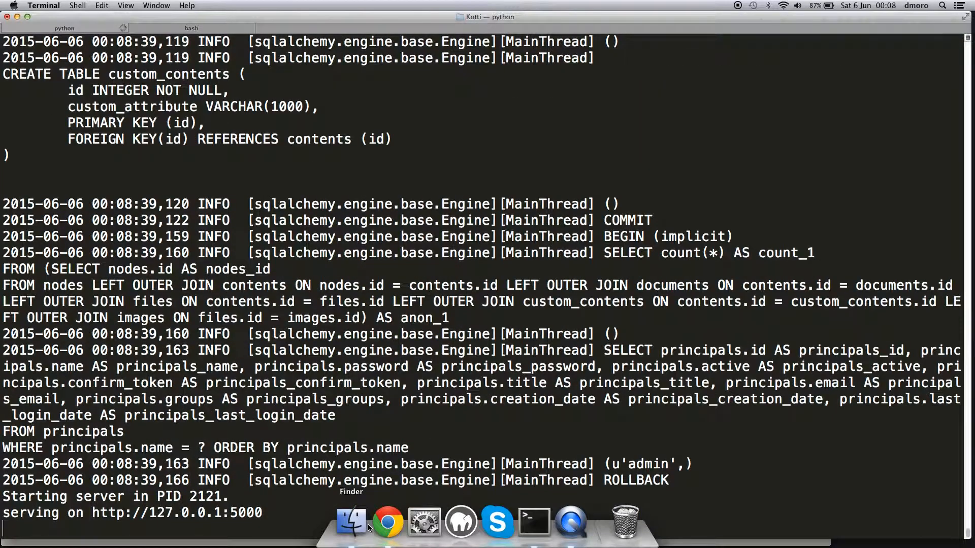
click(387, 521)
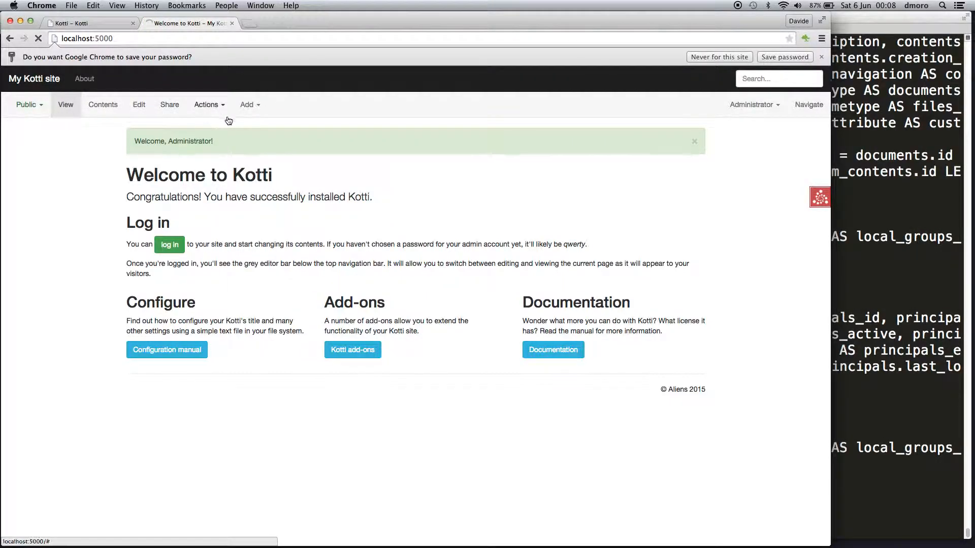
click(247, 105)
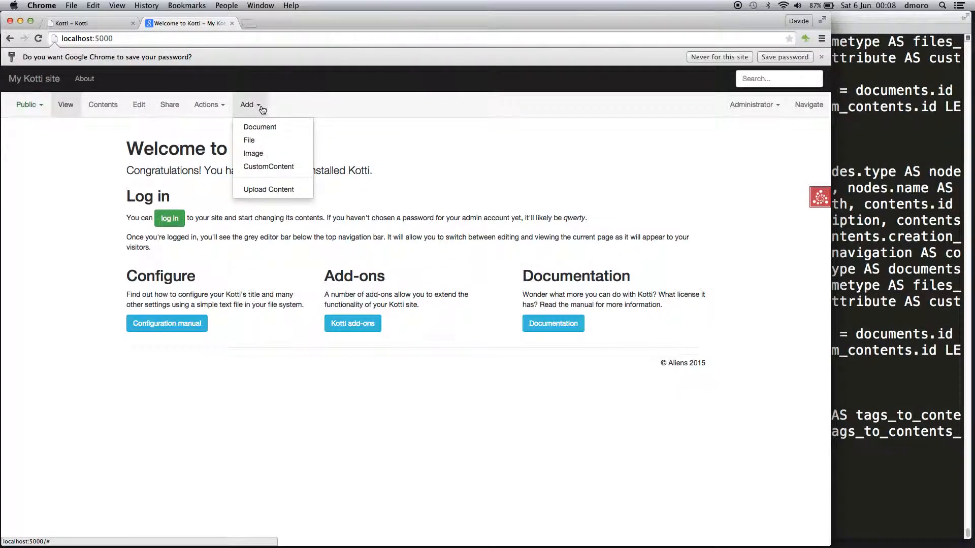
mouse_move(269, 169)
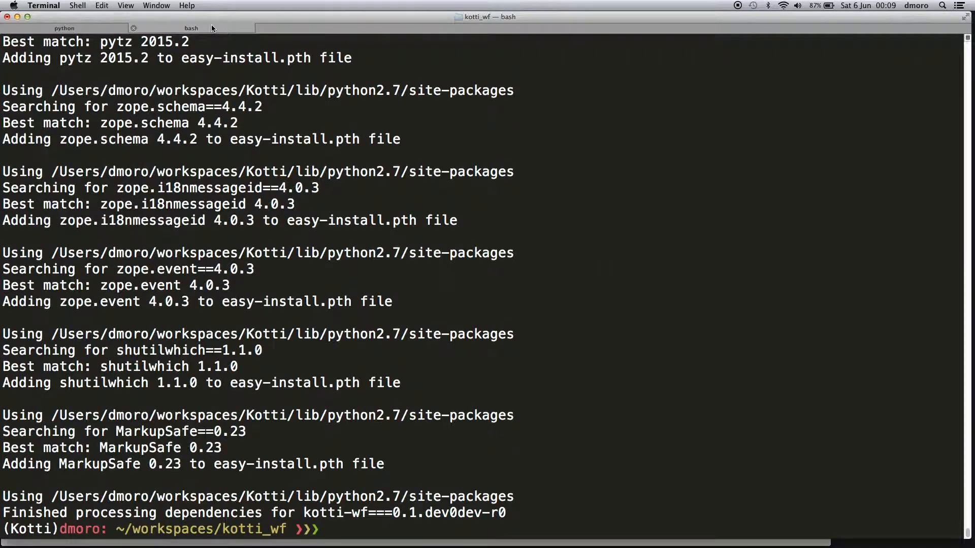
Step: Change into the inner kotti_wf package folder
text(cd)
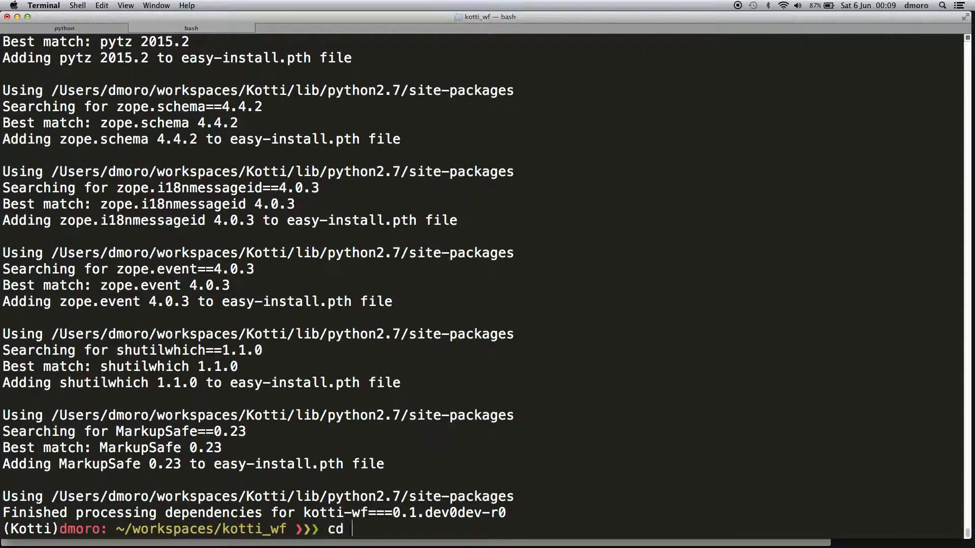
text(kotti_wf)
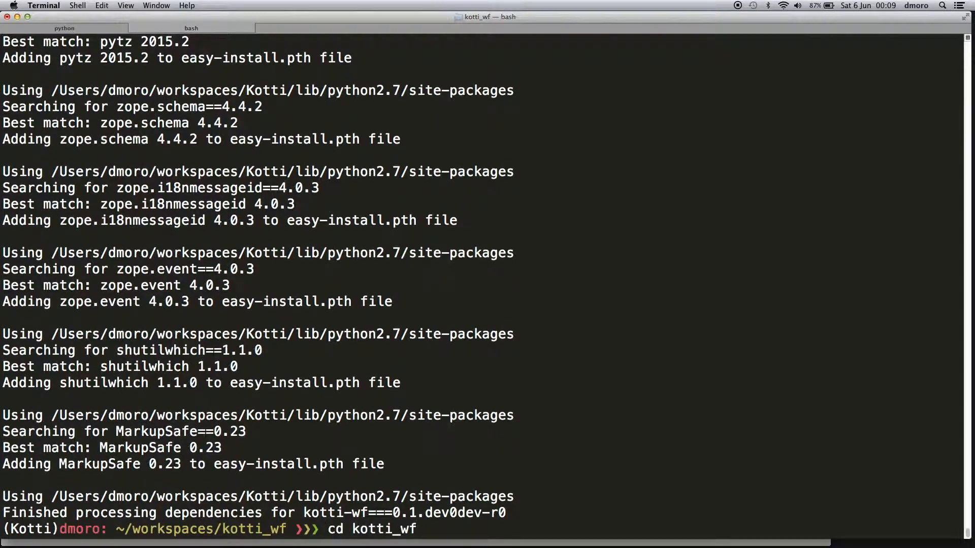
key(Return)
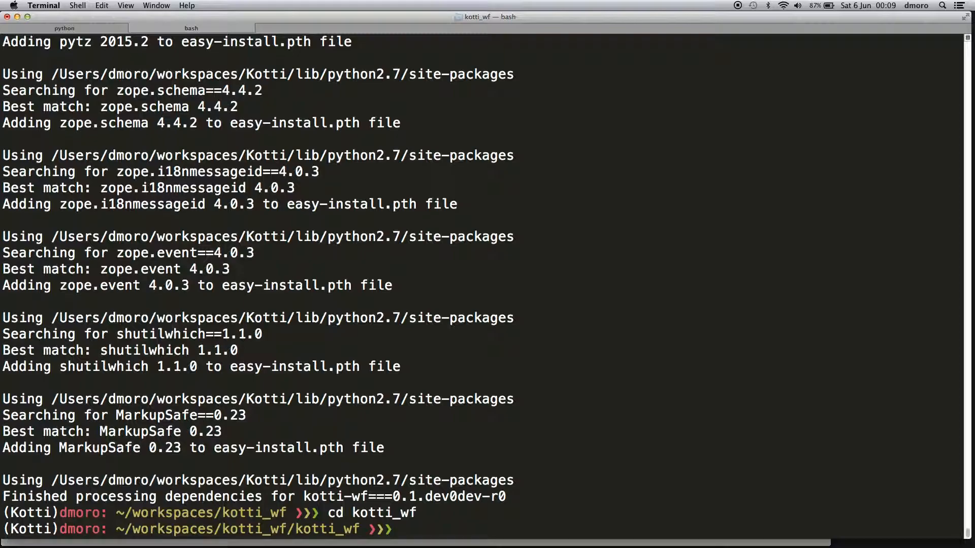
Step: Copy Kotti's kotti/workflow.zcml into the package and open it in vi
text(cp ../..)
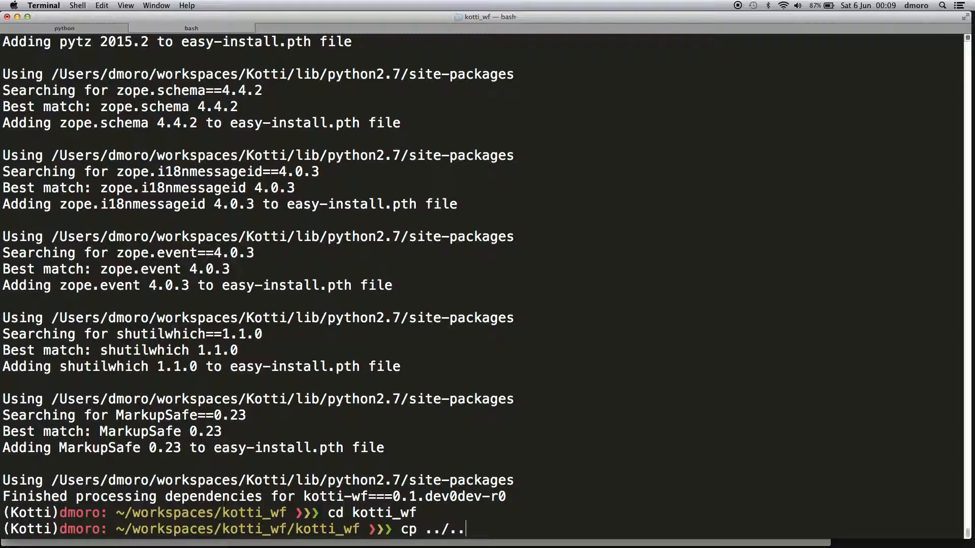
text(/Kotti/)
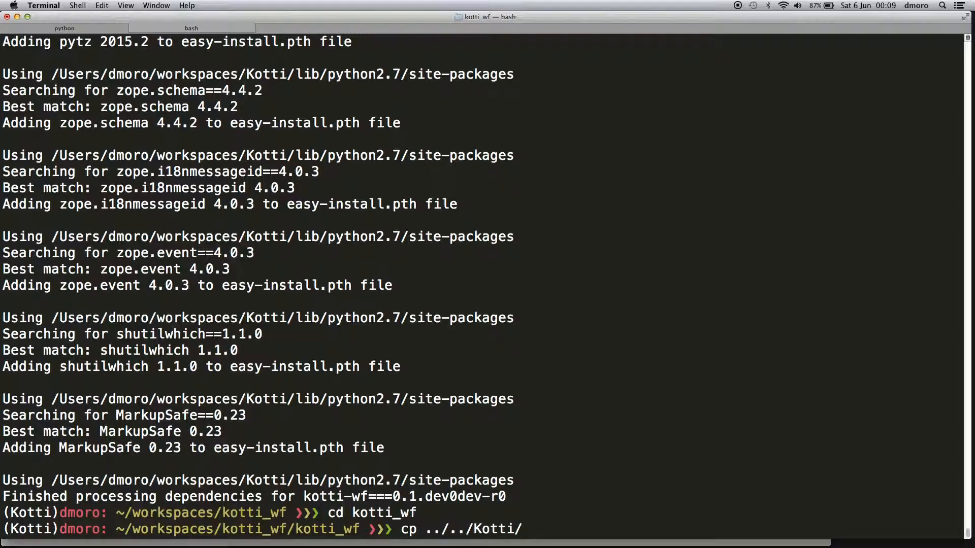
text(kotti/workflo)
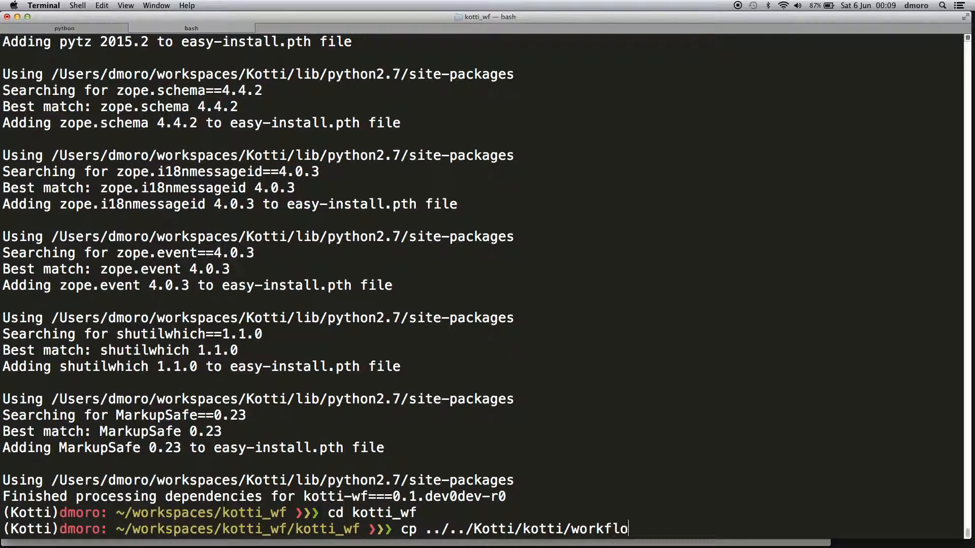
text(w.zcml)
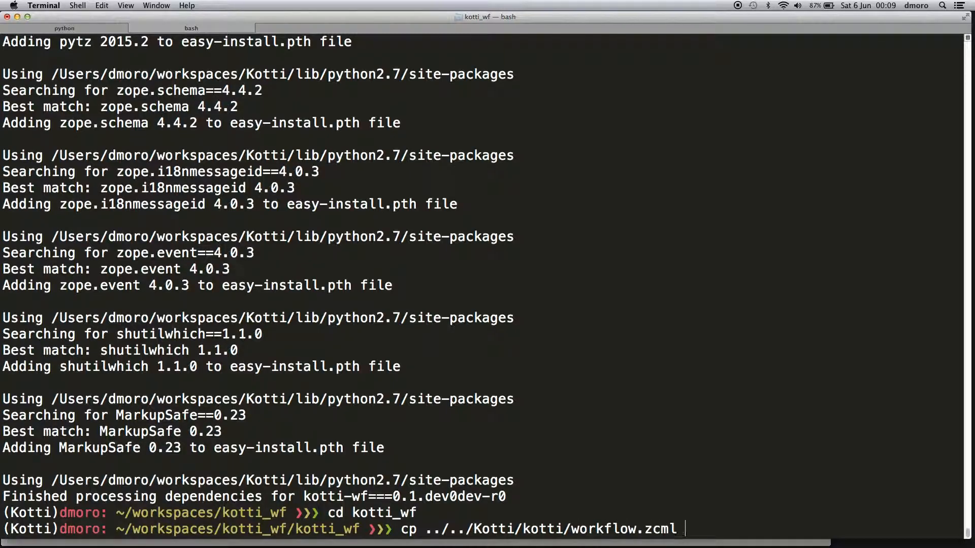
text(.)
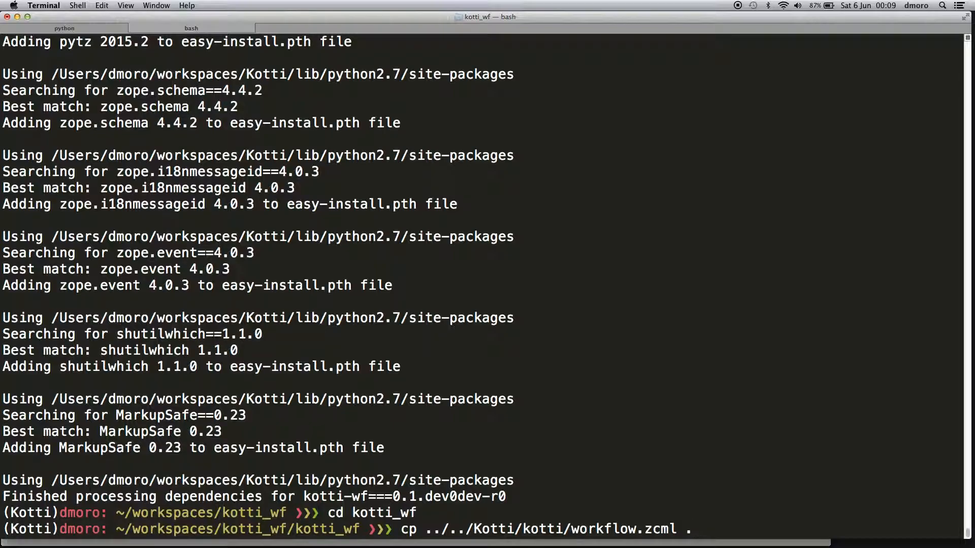
text(vi w)
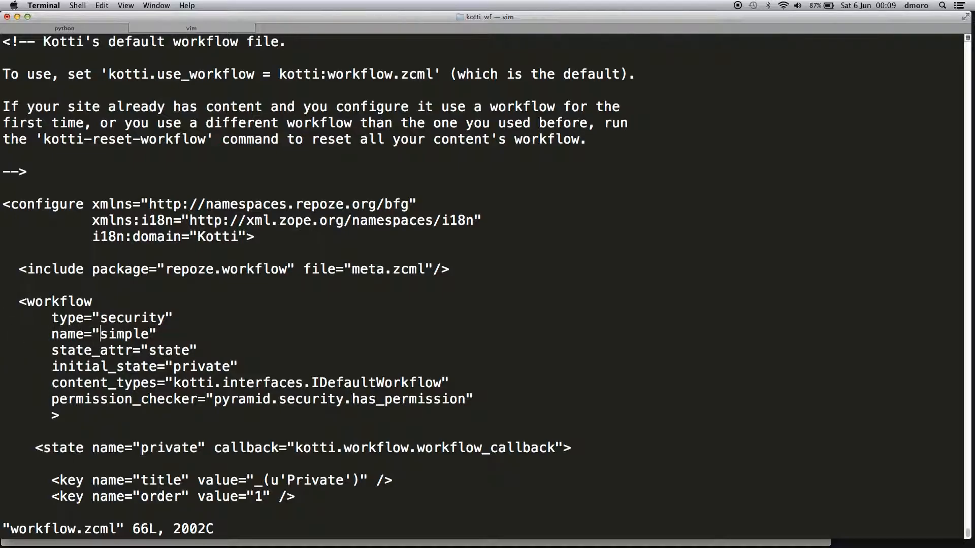
Step: Rename the workflow to custom and delete the public state and its transitions
text(custo)
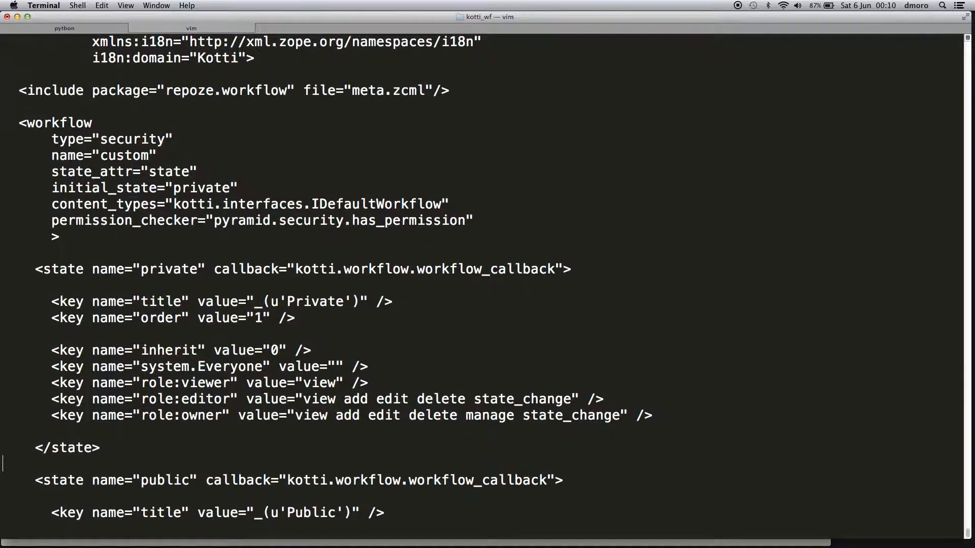
key(v)
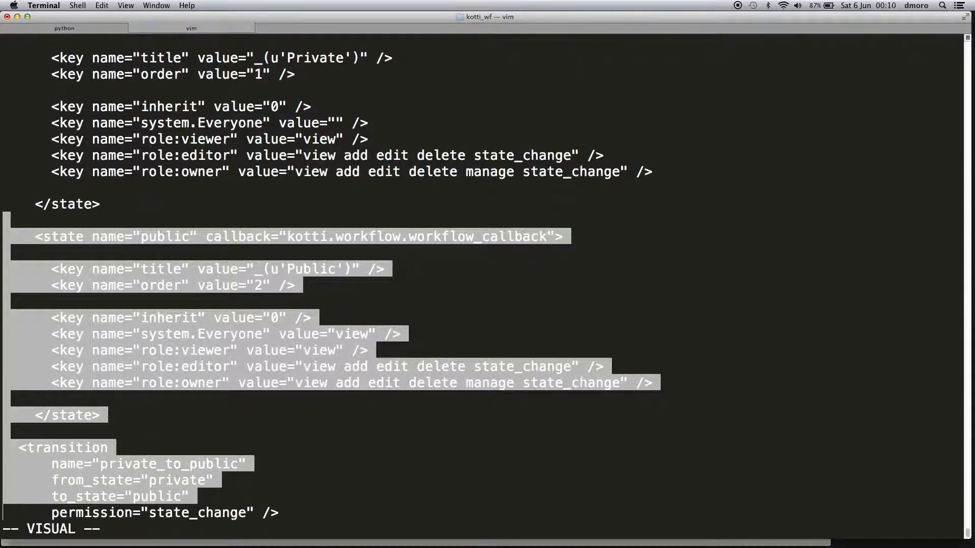
scroll(down, 3)
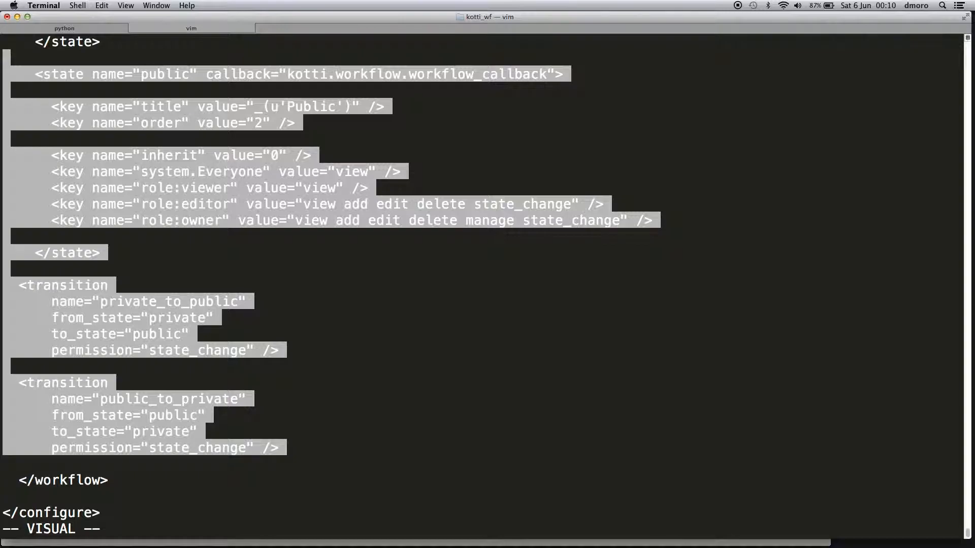
text(:'<,'>d)
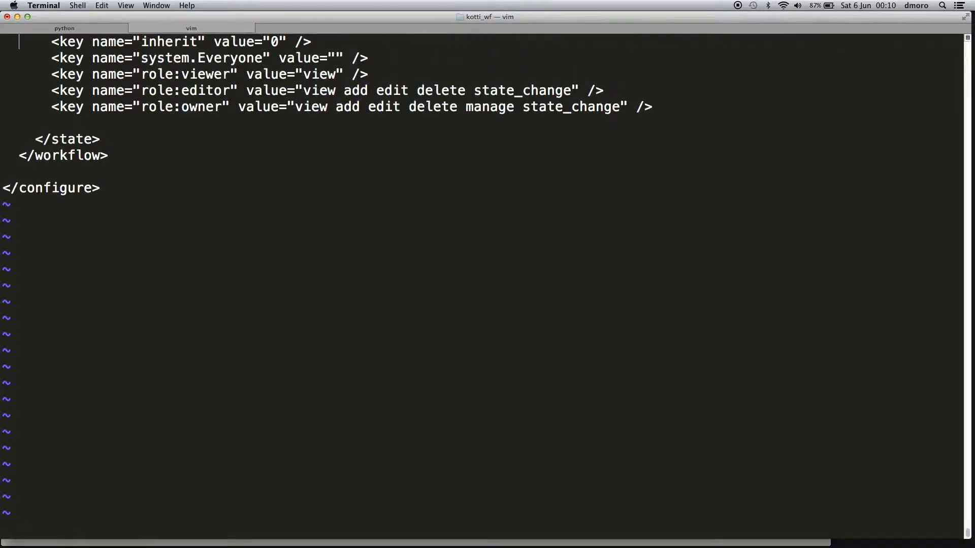
scroll(down, 3)
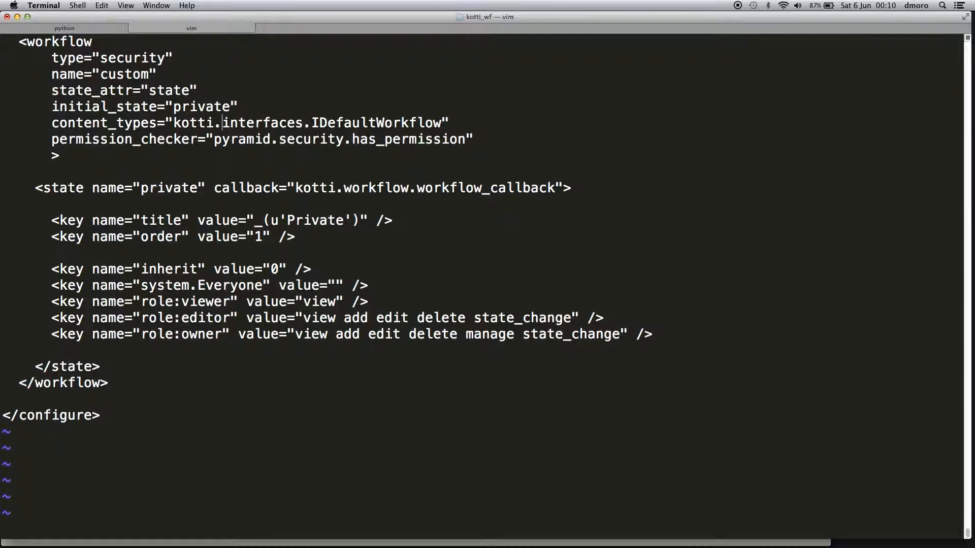
Step: Point the workflow's content_types at the kotti_wf ICustomContent interface
key(i)
text(_wf)
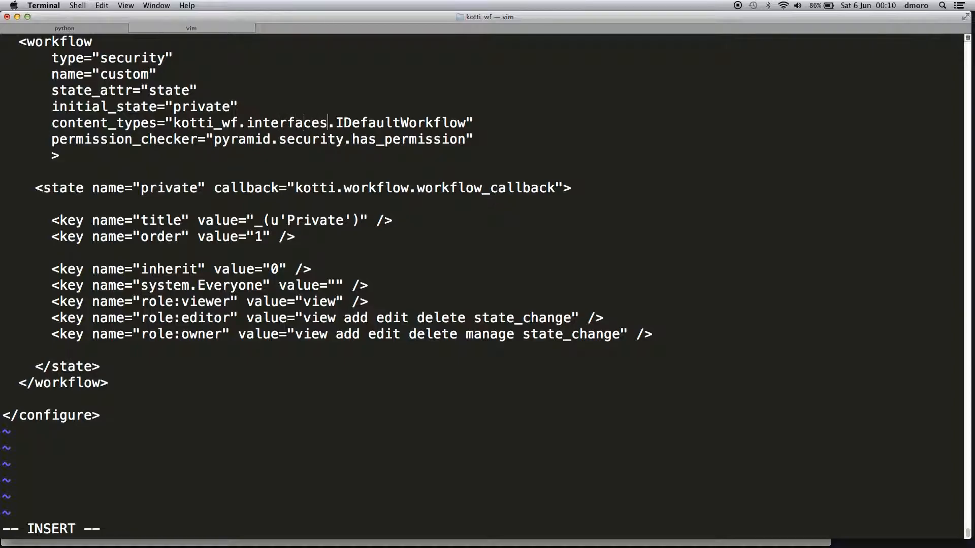
text(ICustom)
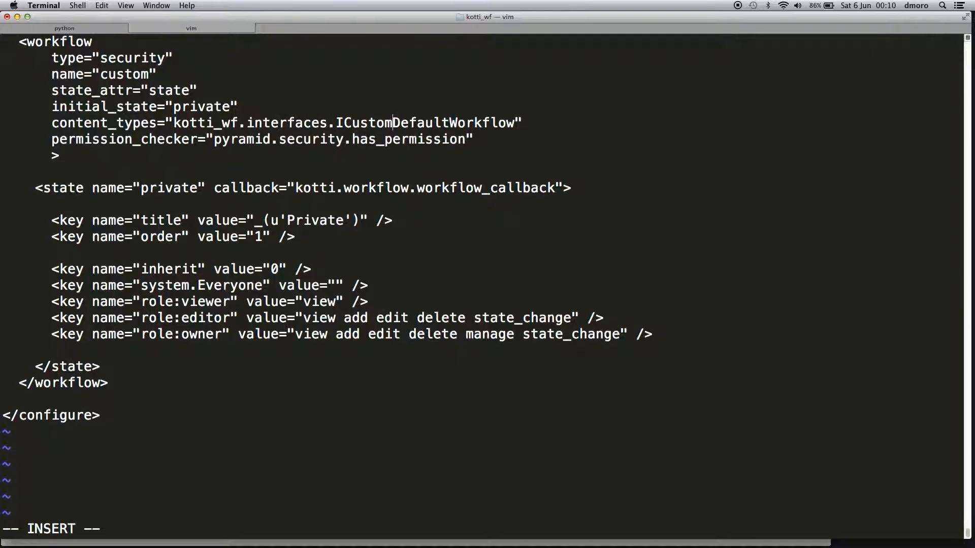
text(Content)
text(vi inter)
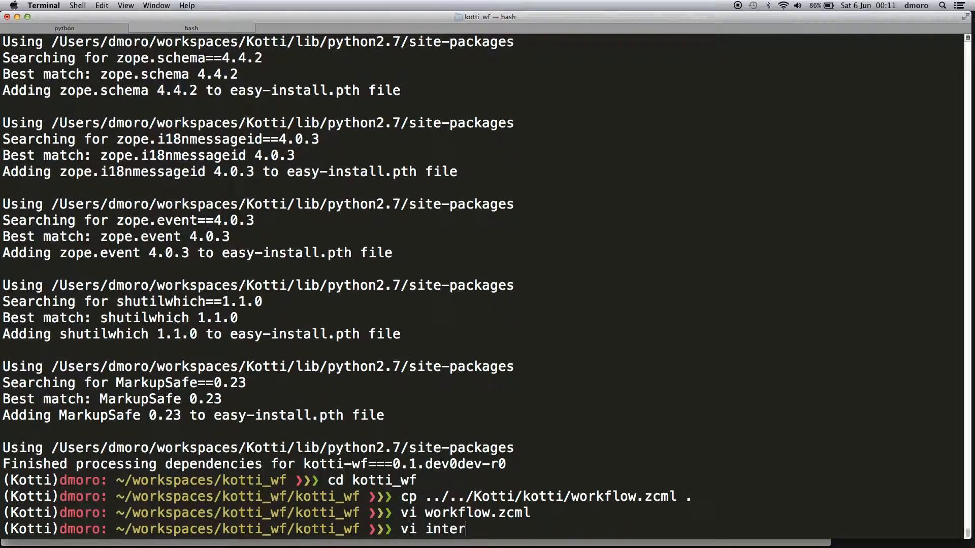
Step: Write interfaces.py importing zope.interface's Interface and defining ICustomContent with a marker docstring
text(faces.p)
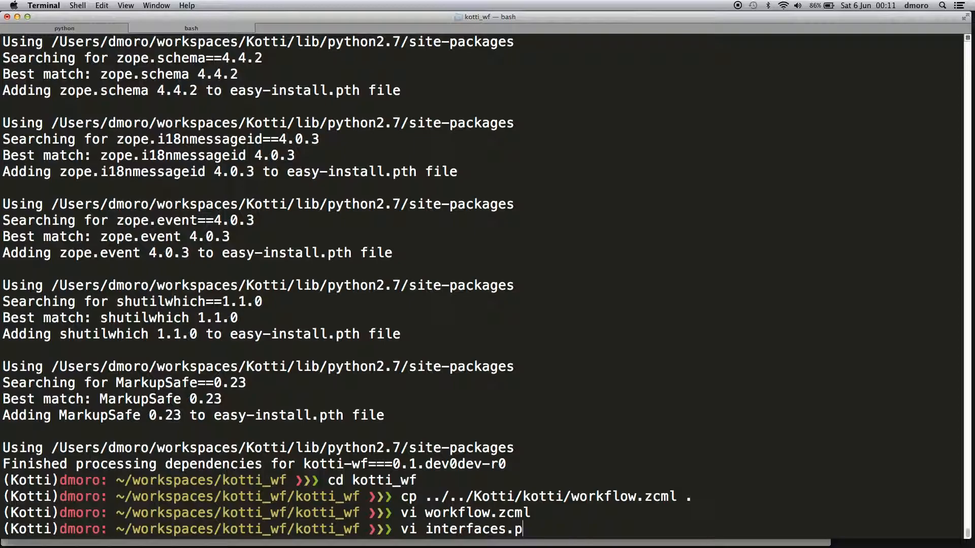
text(y)
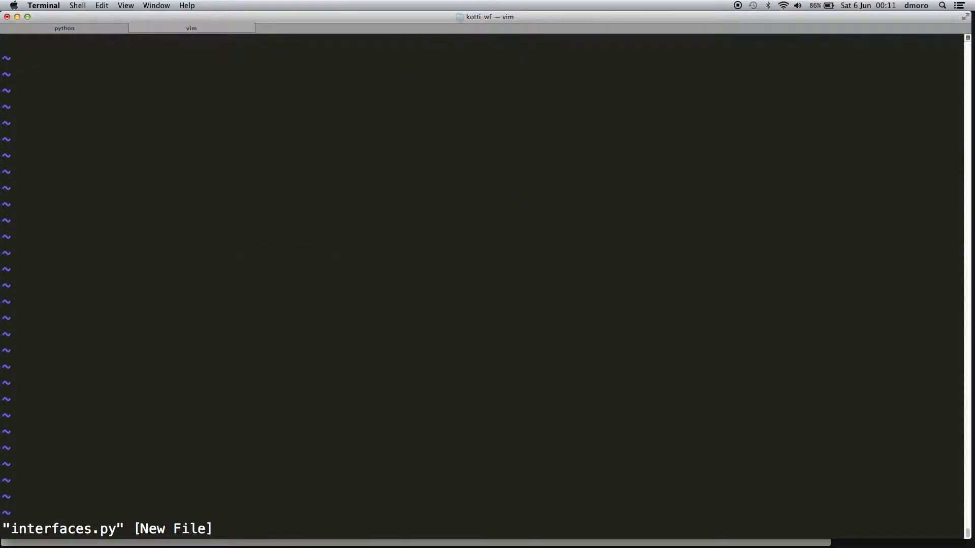
text(from zop)
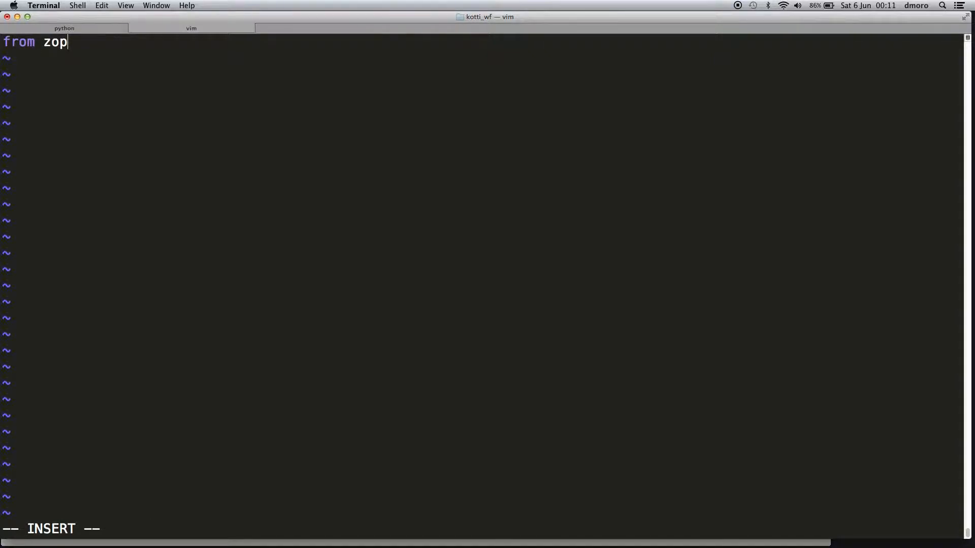
text(e.interface imp)
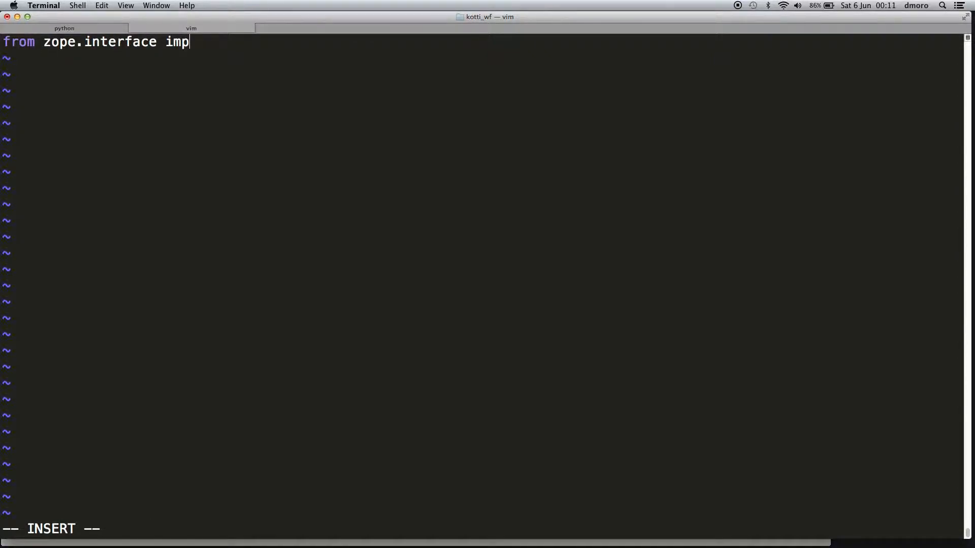
text(ort Interface)
text(cl)
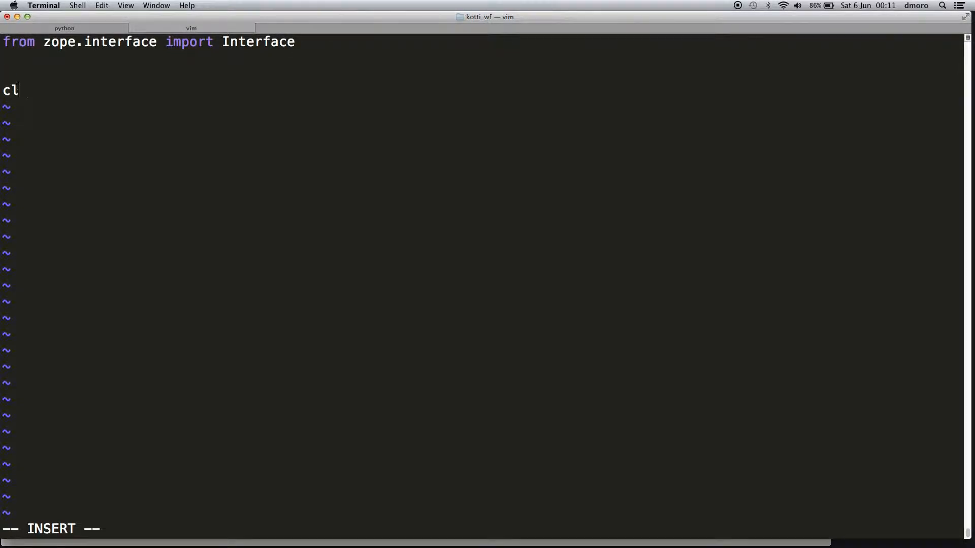
text(ass ICusto)
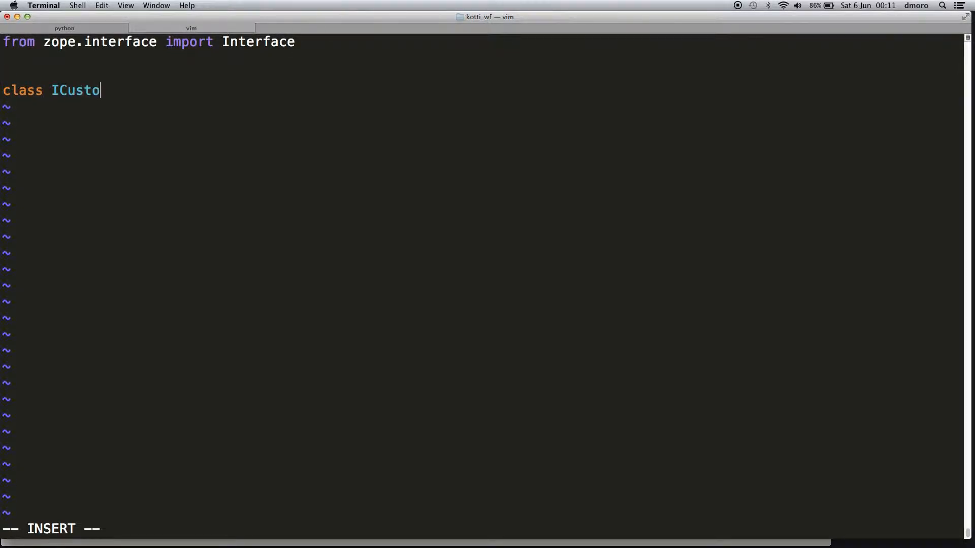
text(mContent())
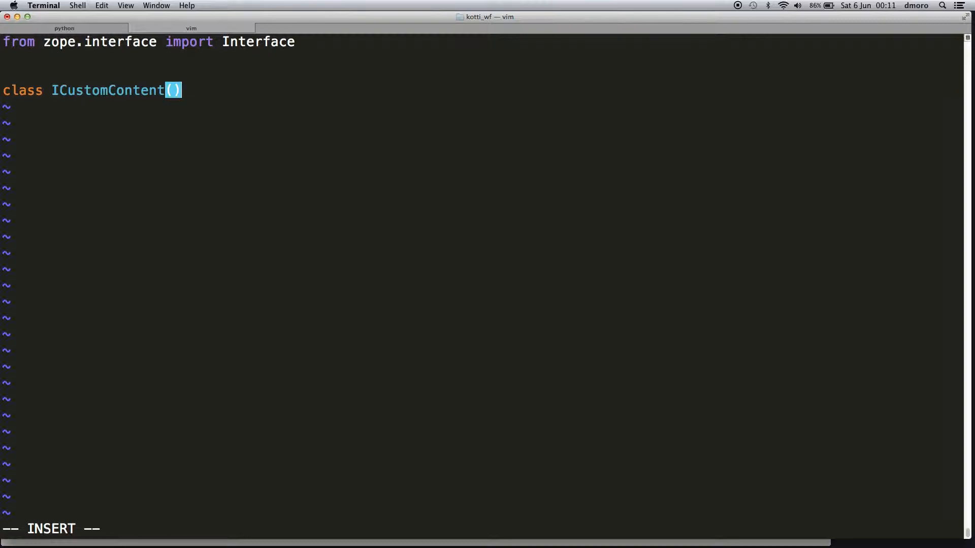
text(Interface)
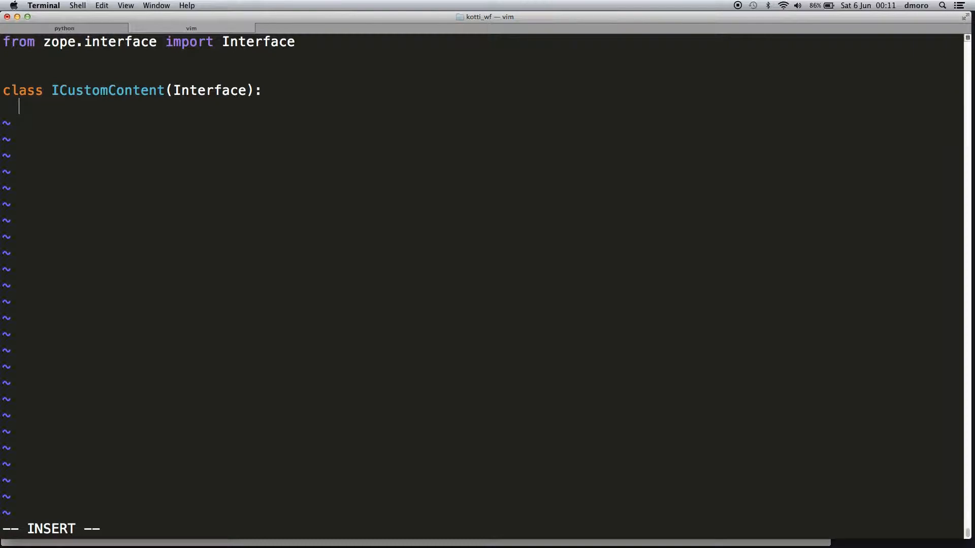
text(""" """)
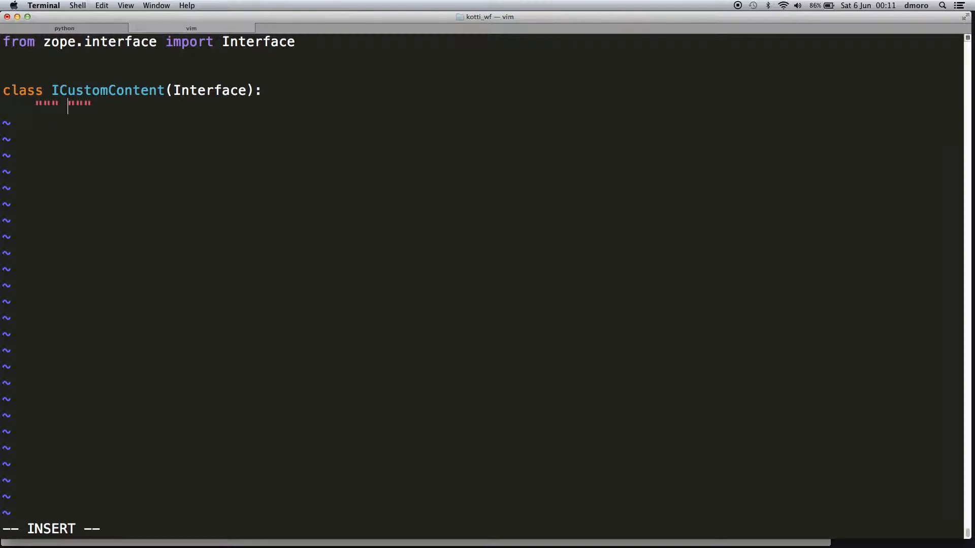
text(Marker intert)
click(482, 528)
text(:wq)
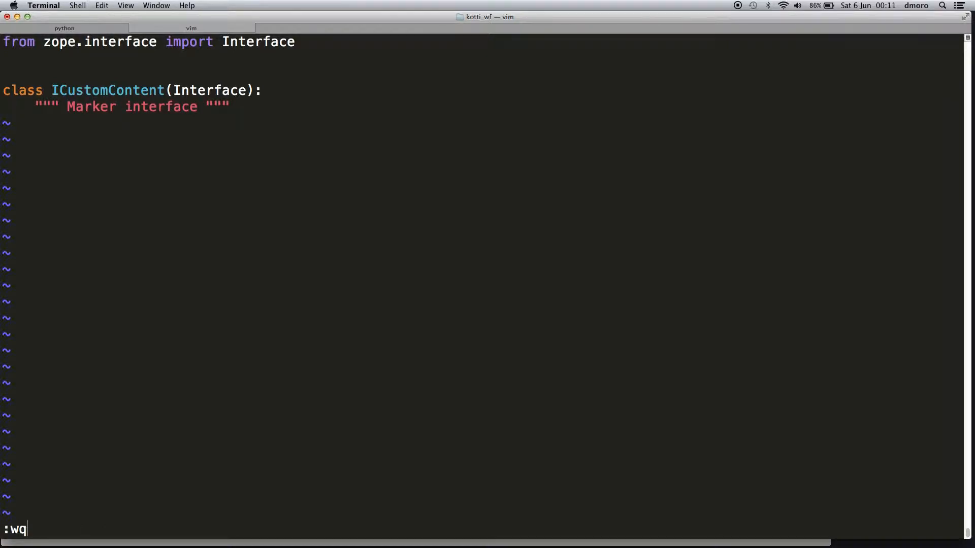
key(Return)
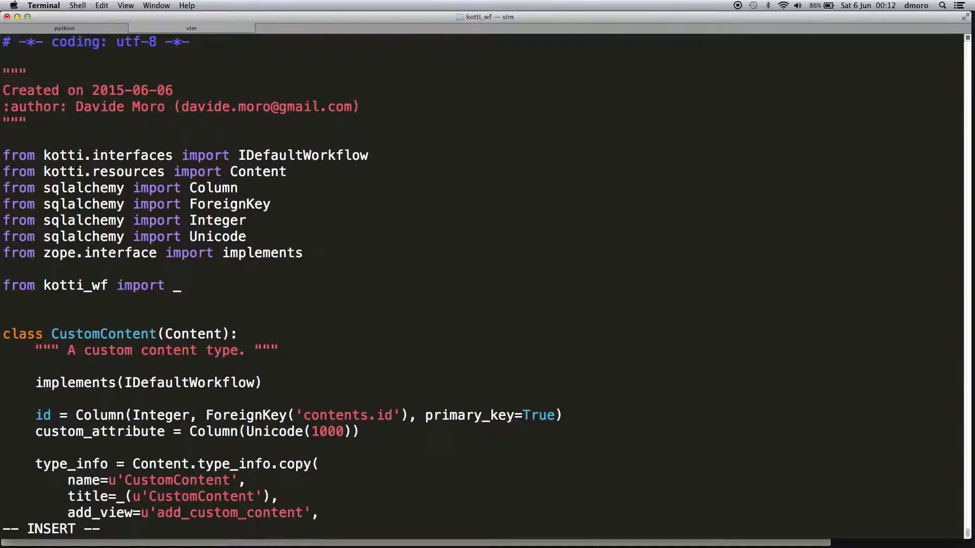
Step: In resources.py, import ICustomContent from kotti_wf.interfaces instead of IDefaultWorkflow, then quit vi
text(CustomConten)
text(fr)
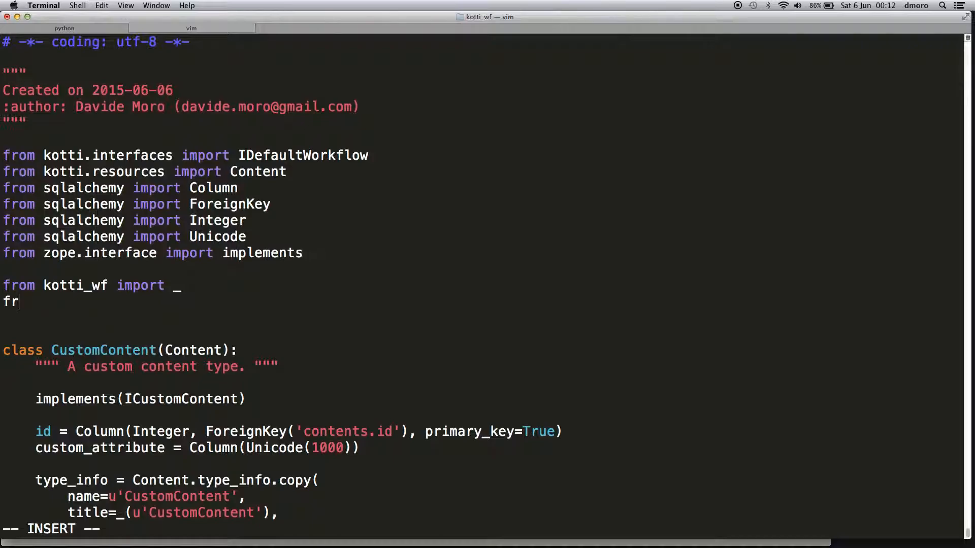
text(om kotti_wf)
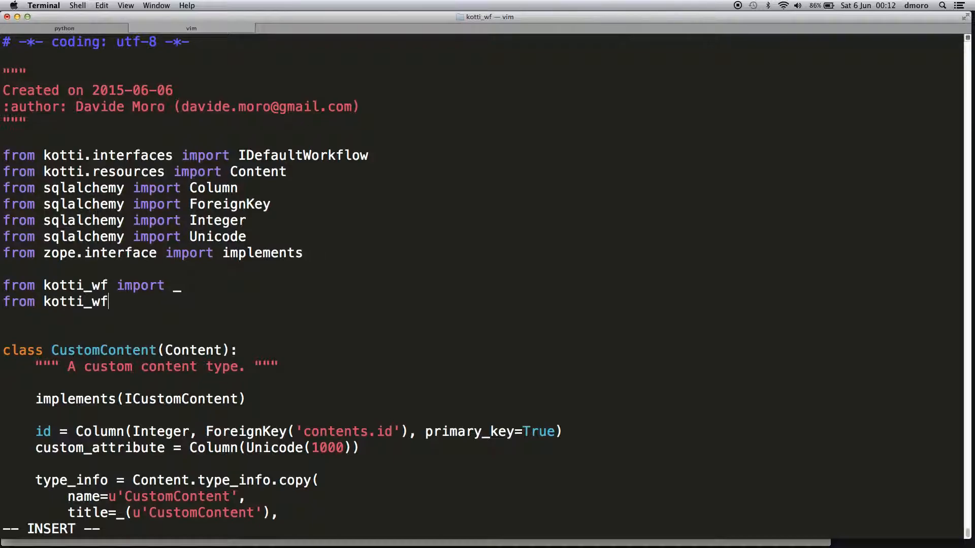
text(.interfaces)
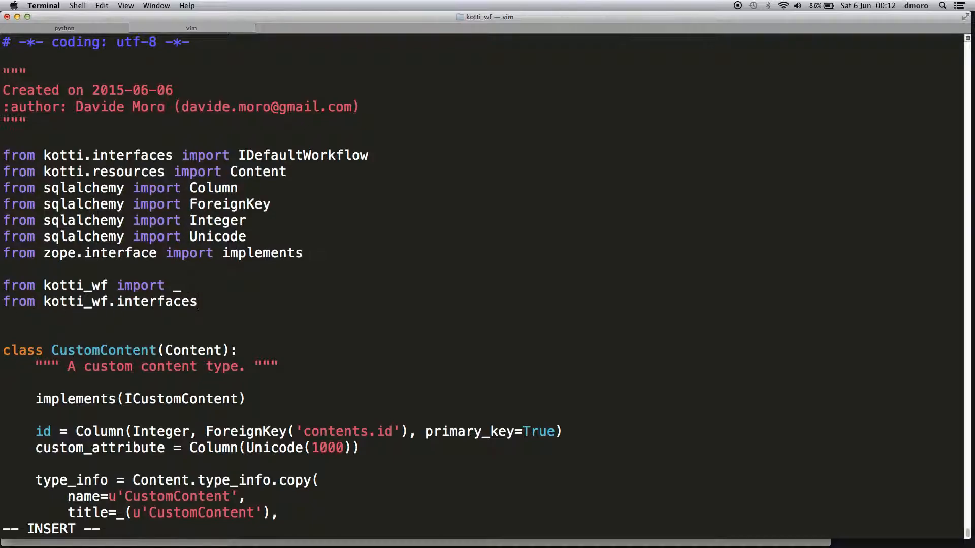
text(import ICu)
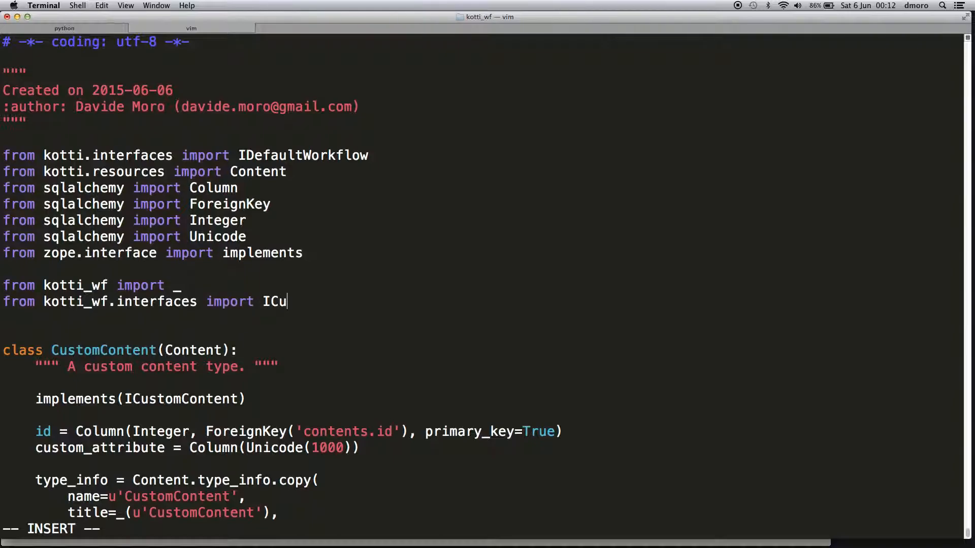
text(stomContent)
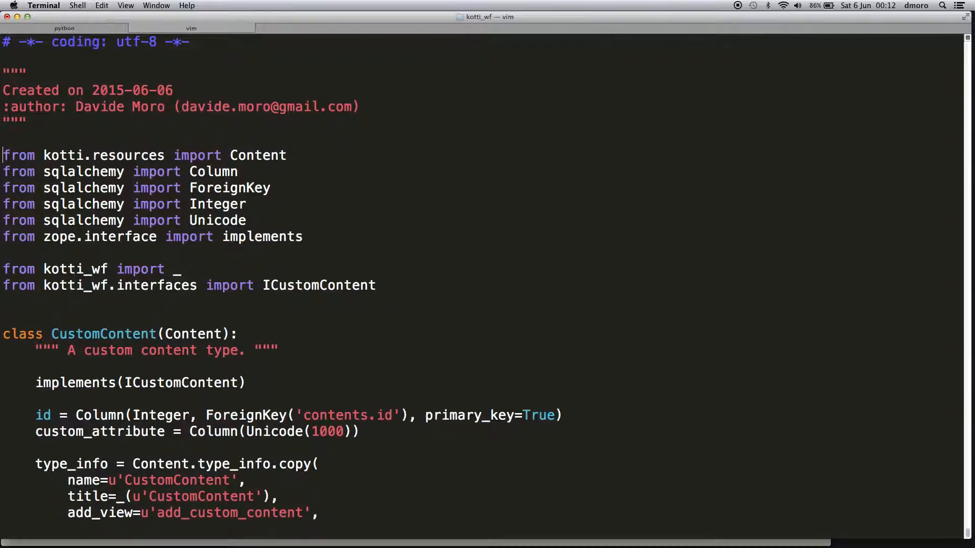
text(:q)
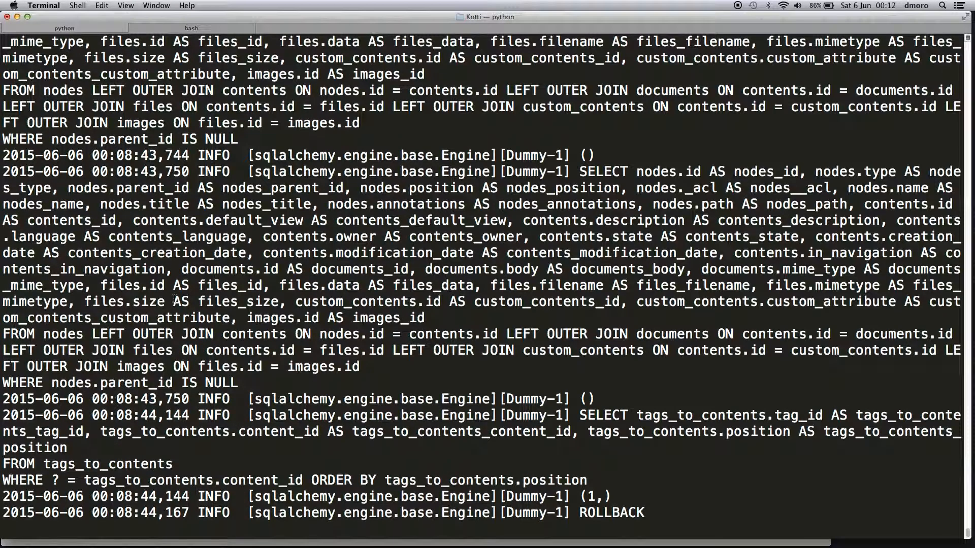
Step: Add kotti.zcml_includes = kotti_wf:workflow.zcml to development.ini
text(vi deve)
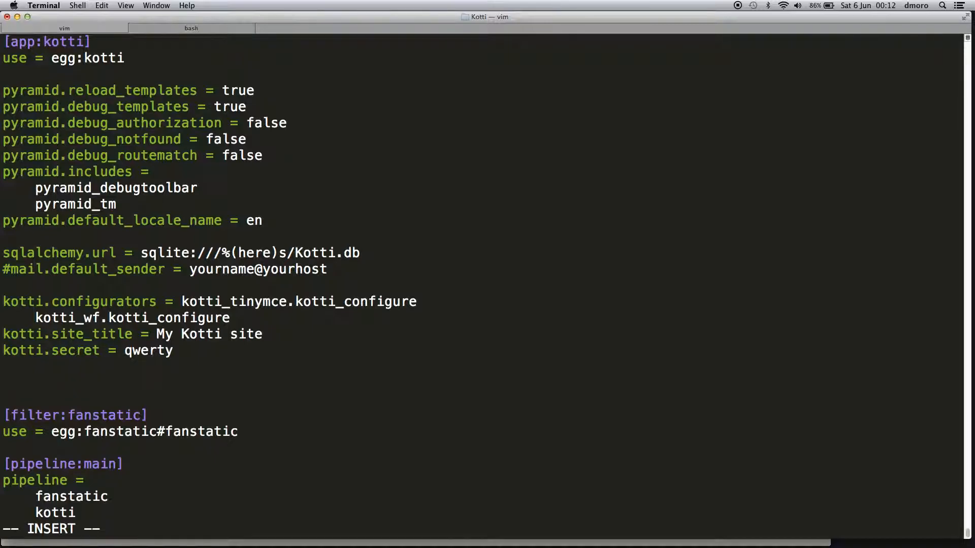
text(kotti)
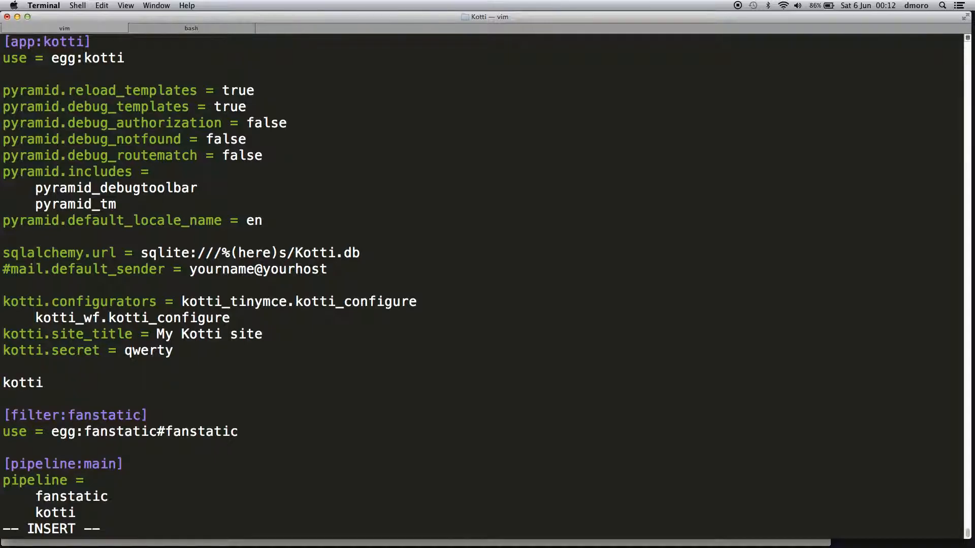
text(.zcml)
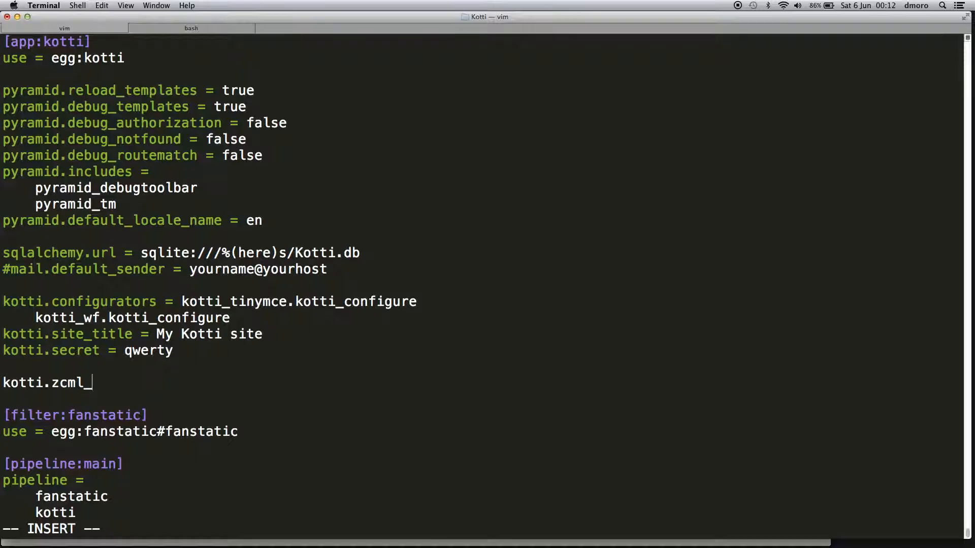
text(includes =)
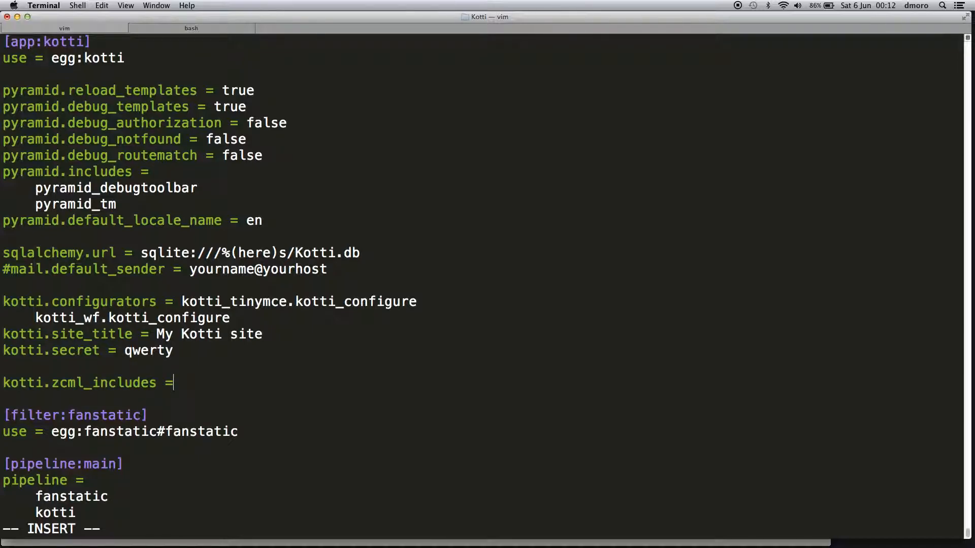
text(kotti)
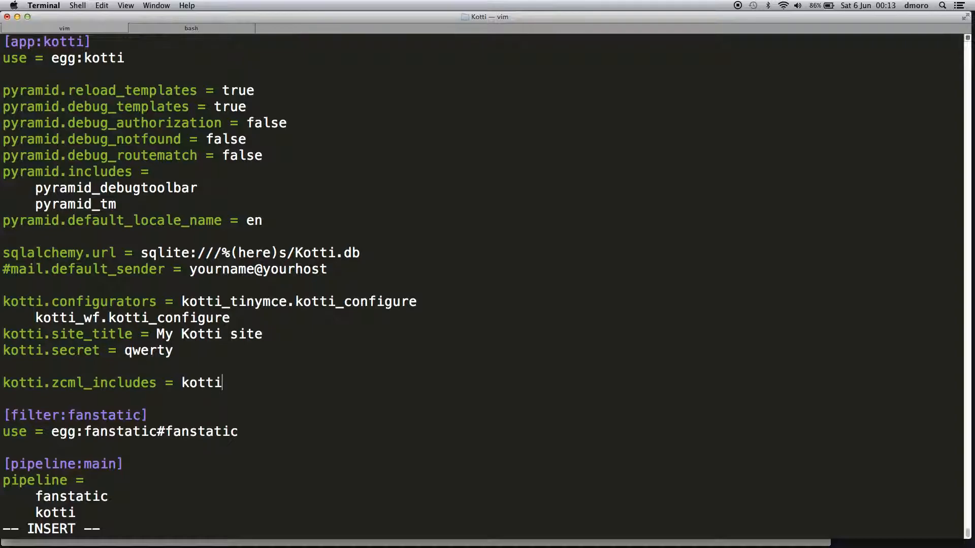
text(_wf)
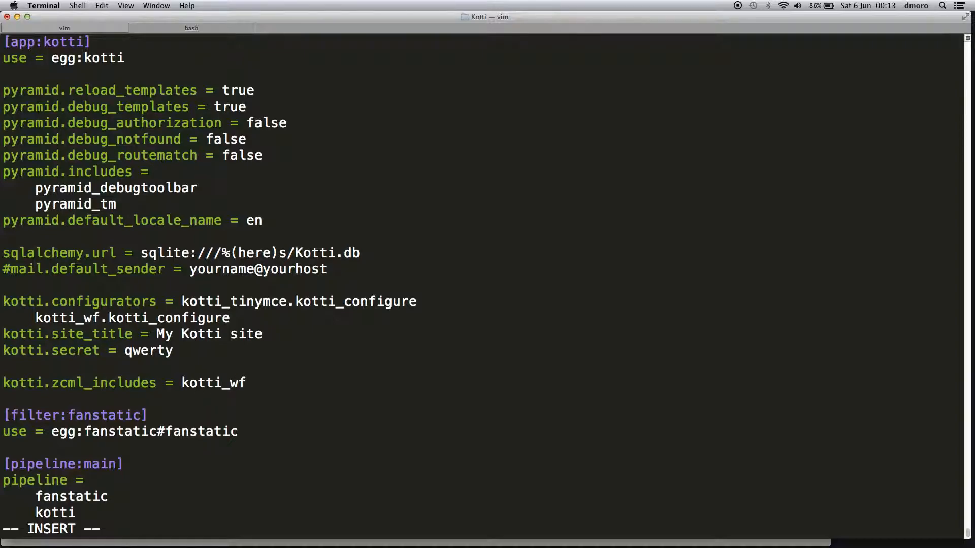
text(:workflow)
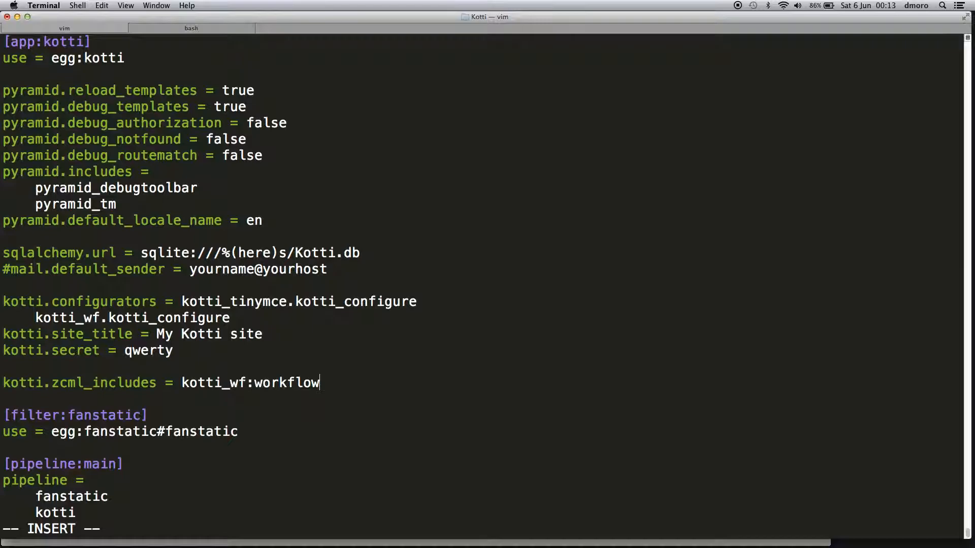
text(.zcml)
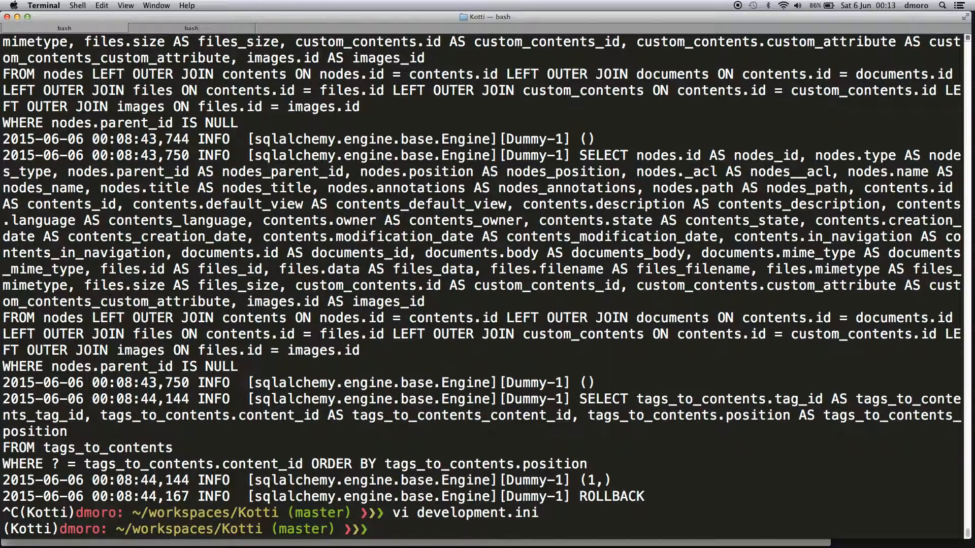
Step: Run kotti-reset-workflow development.ini, restart the server, and switch to the browser
text(kotti)
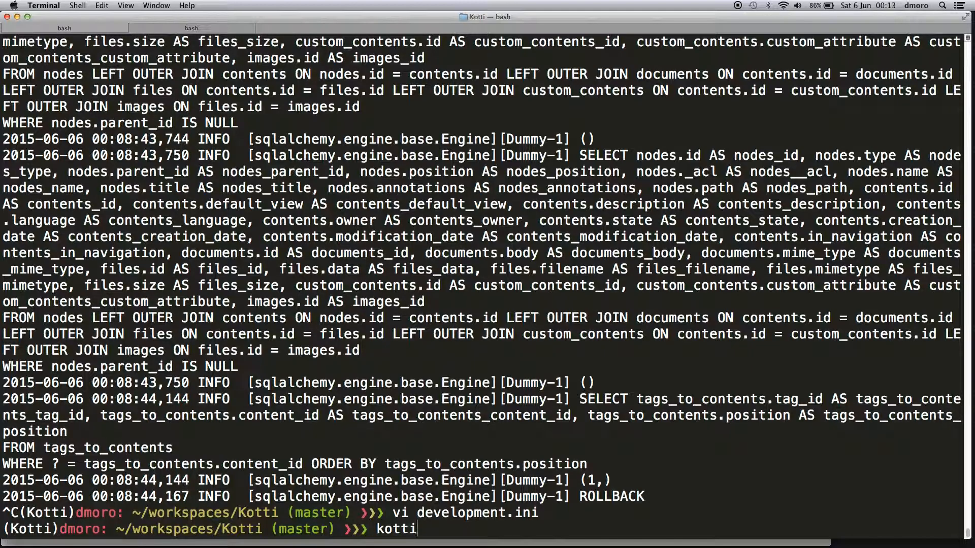
text(-re)
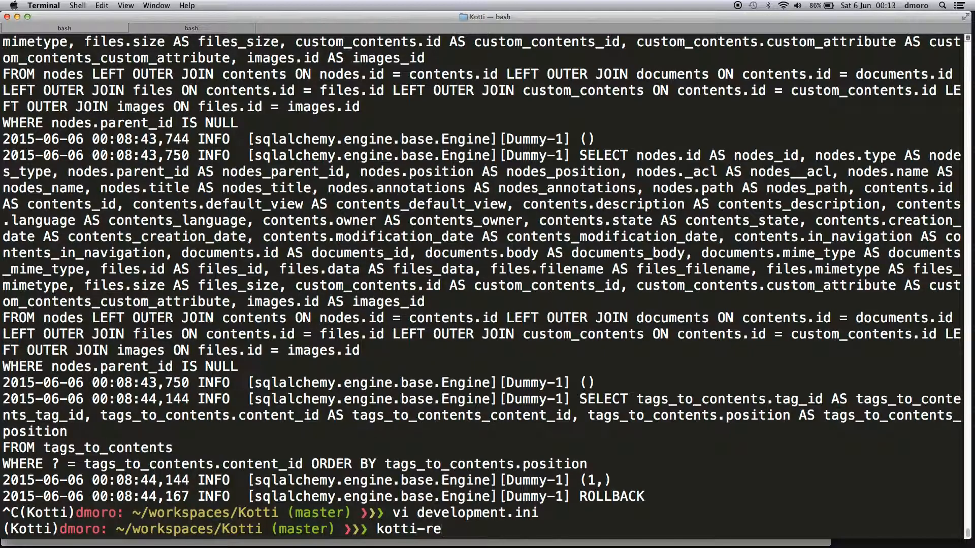
text(set-workflow)
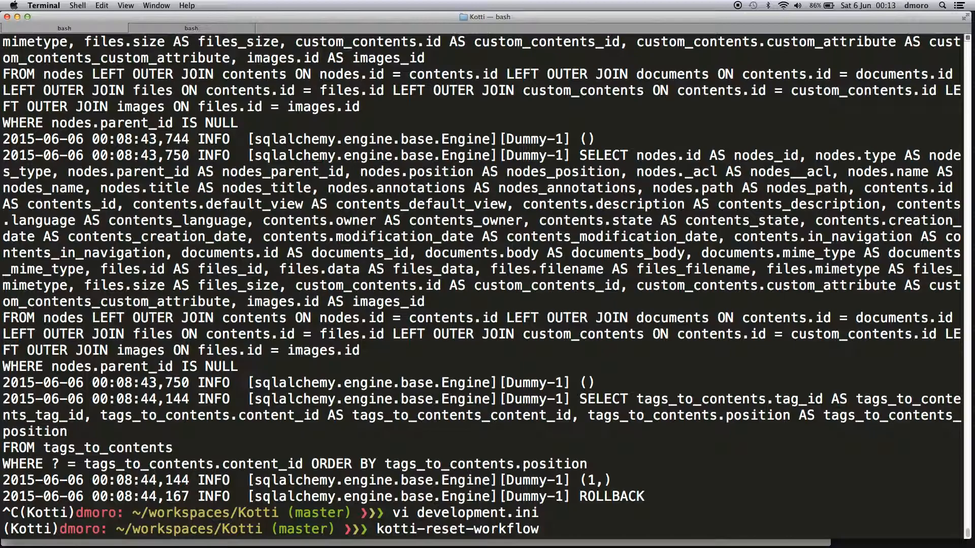
text(development.ini)
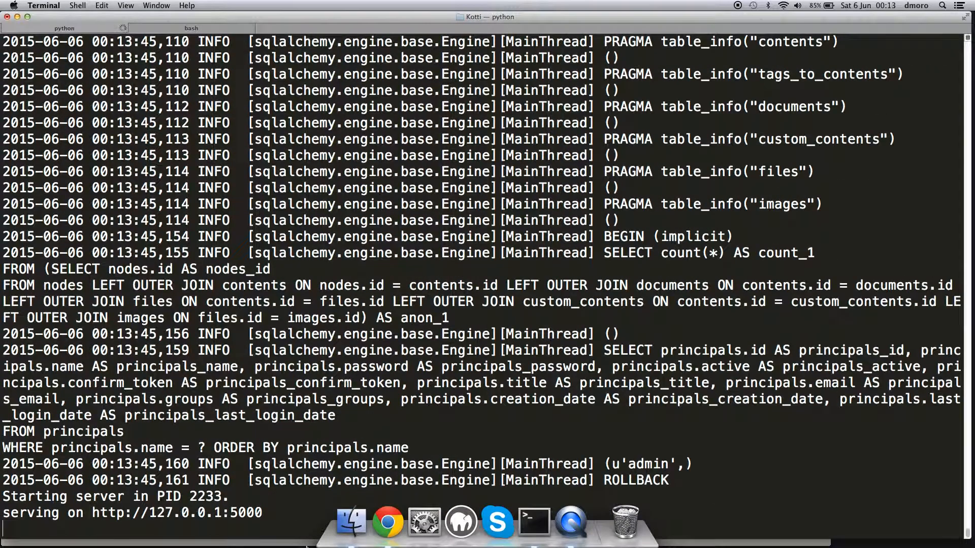
click(247, 104)
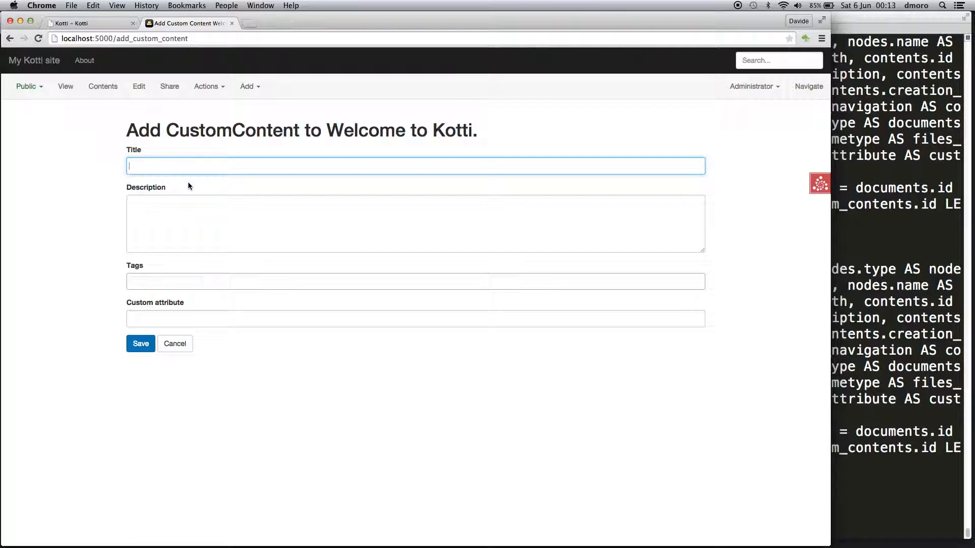
Step: Save a CustomContent item titled 'Custom Content' with custom attribute 123445
text(C)
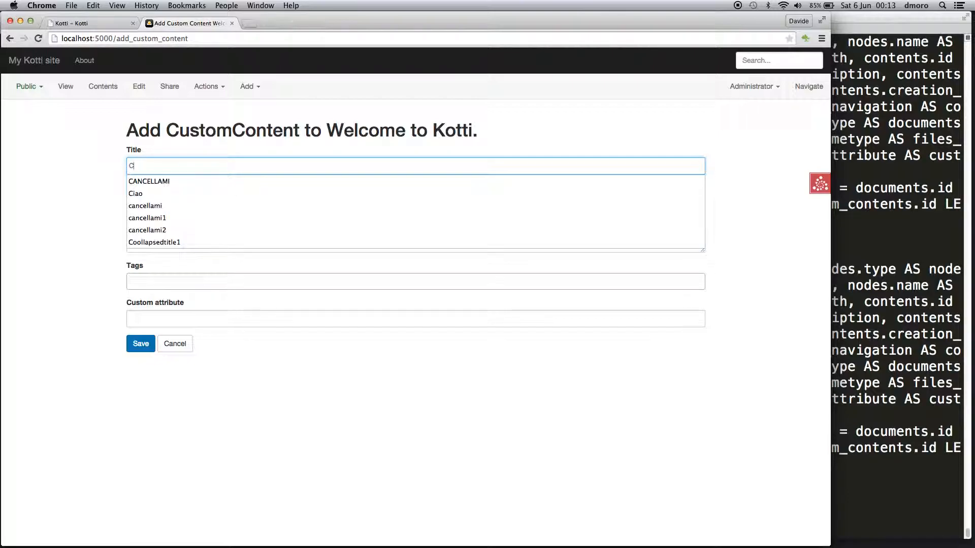
text(ustom Content)
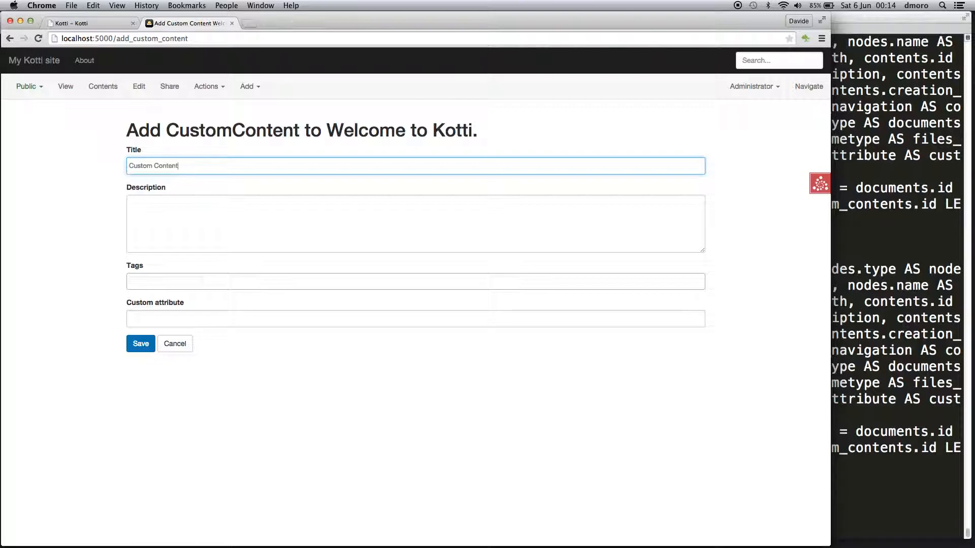
click(414, 318)
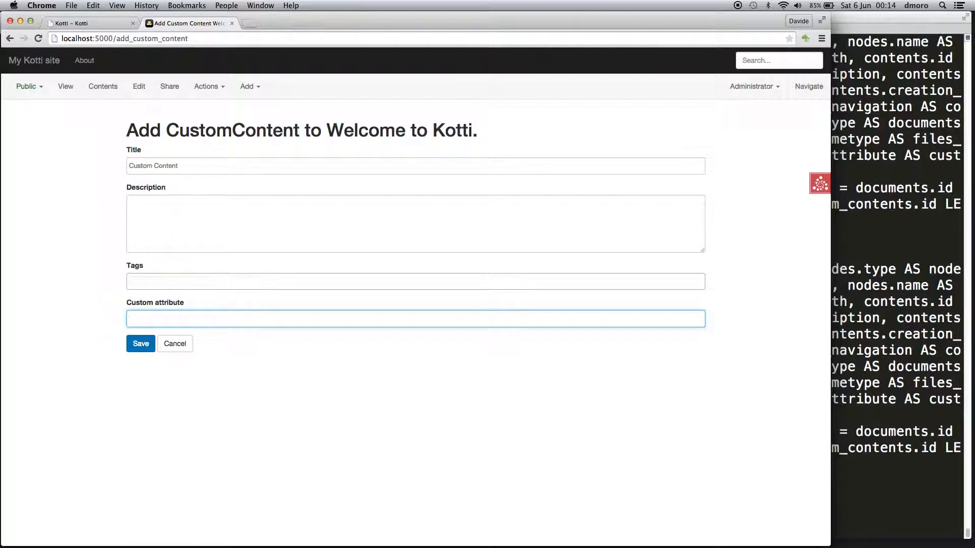
text(123445)
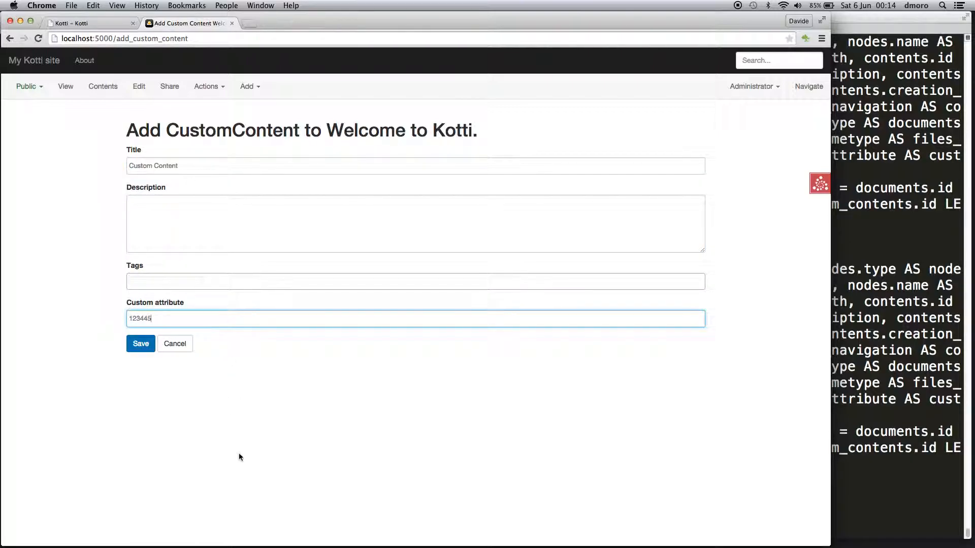
click(140, 343)
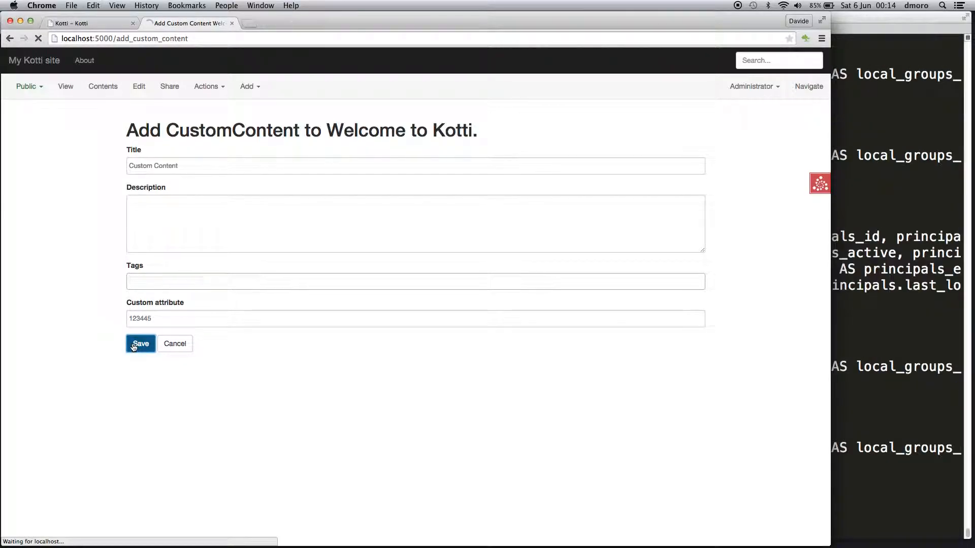
click(140, 343)
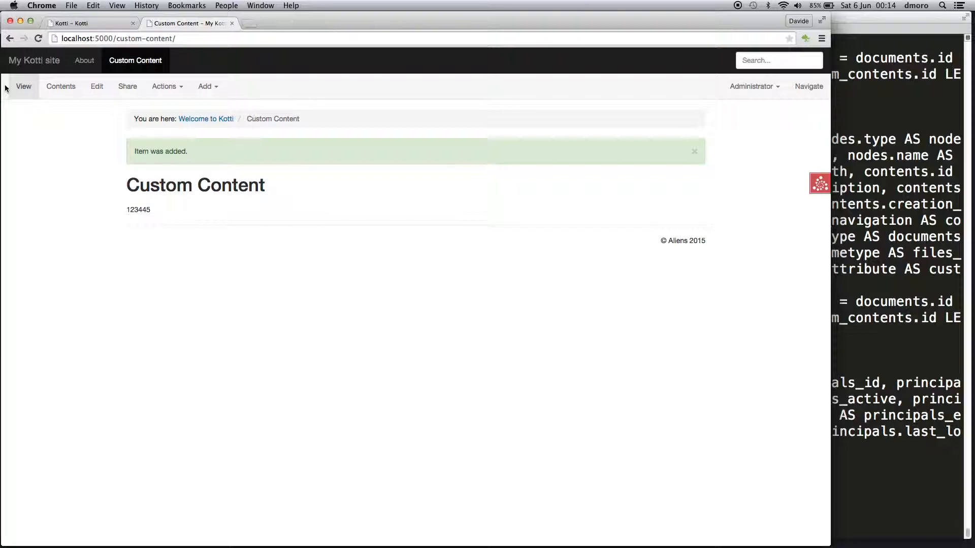
mouse_move(23, 86)
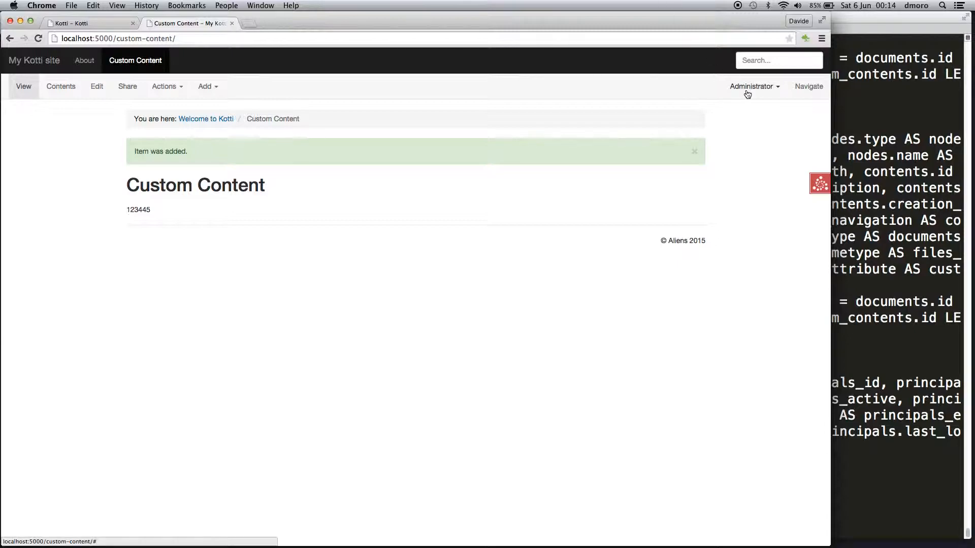
Step: Log out of Kotti via the Administrator dropdown's Logout option
click(753, 86)
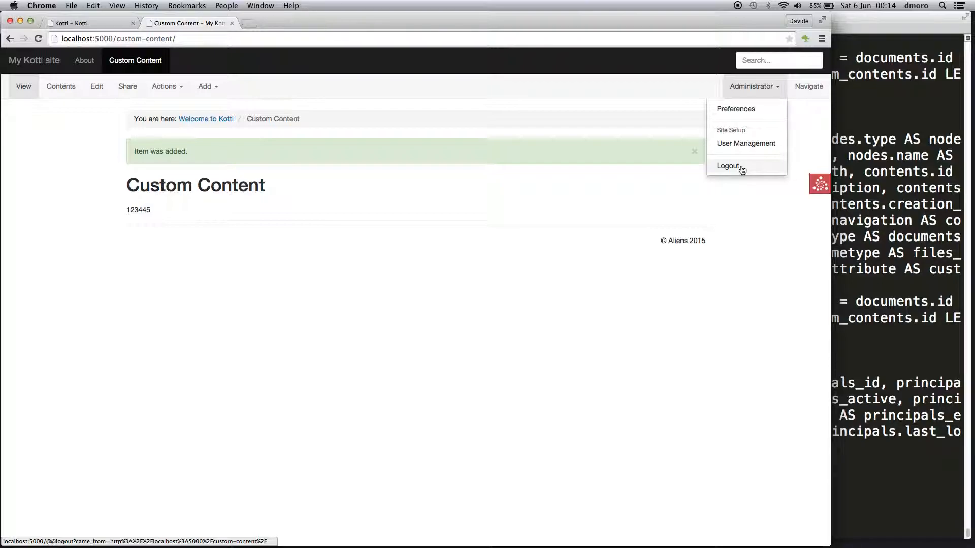
click(728, 166)
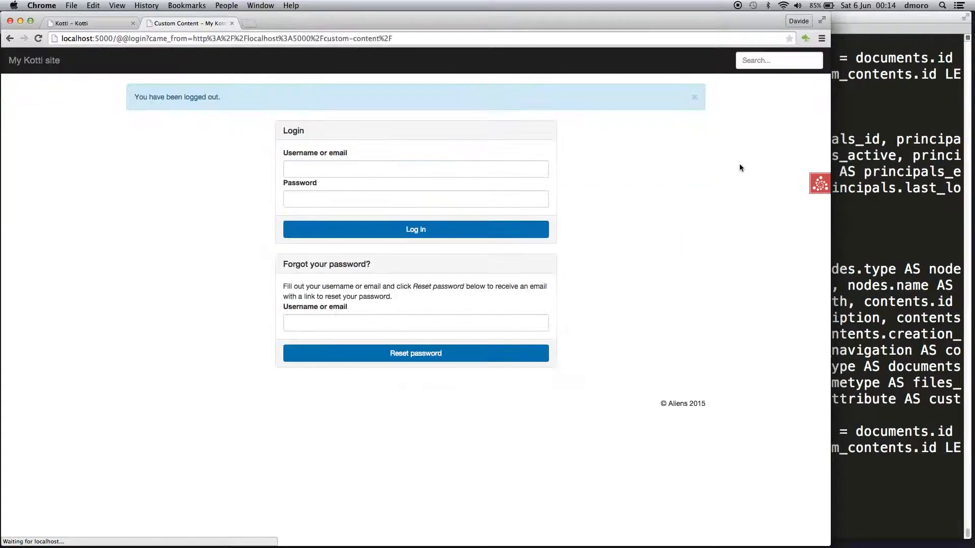